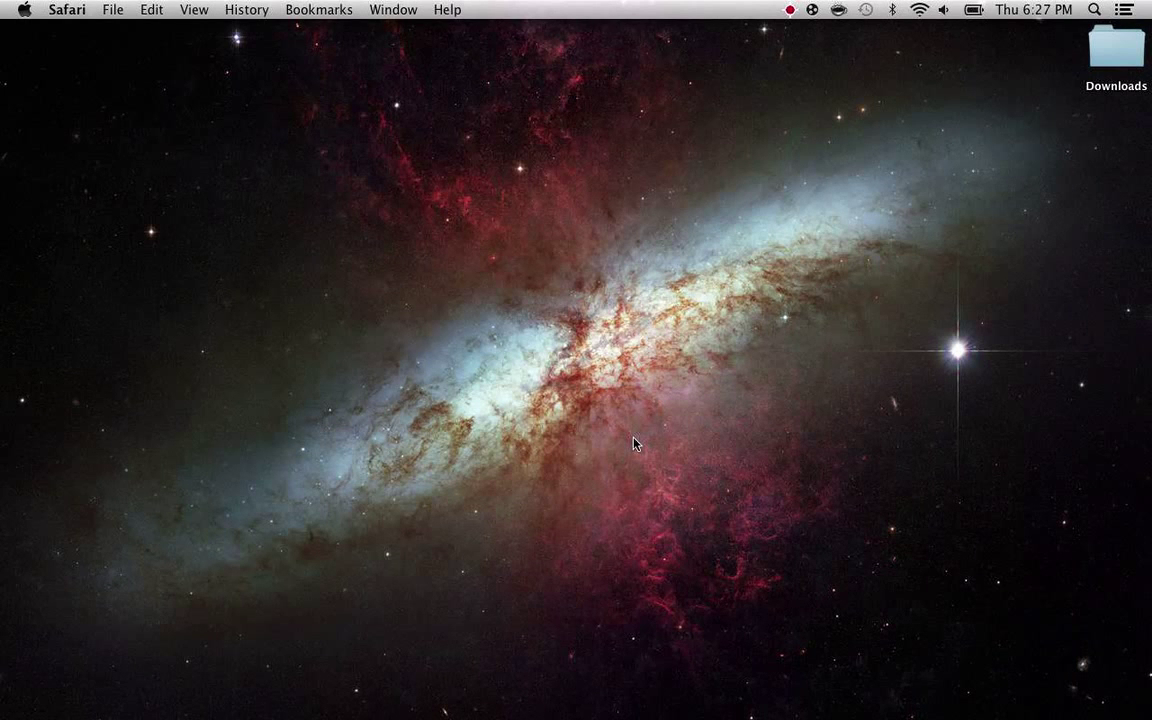
mouse_move(719, 205)
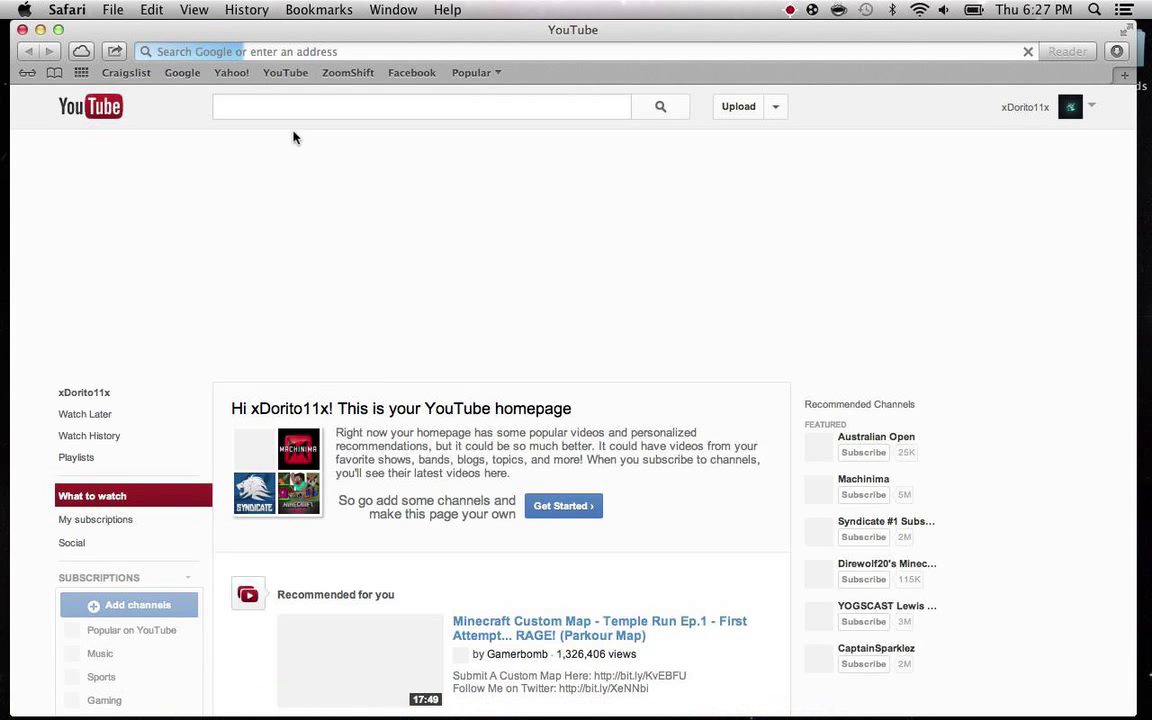
Run a Google search for 'minecraft texture packs' using the search suggestion.
left_click(421, 107)
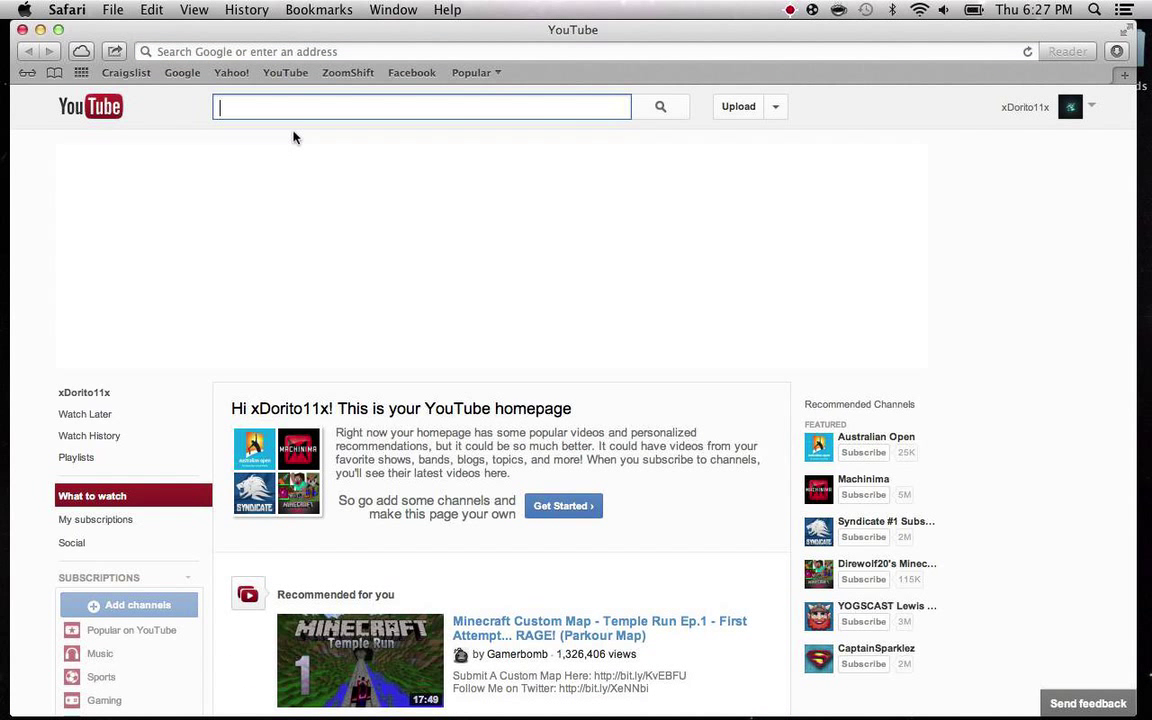
left_click(182, 72)
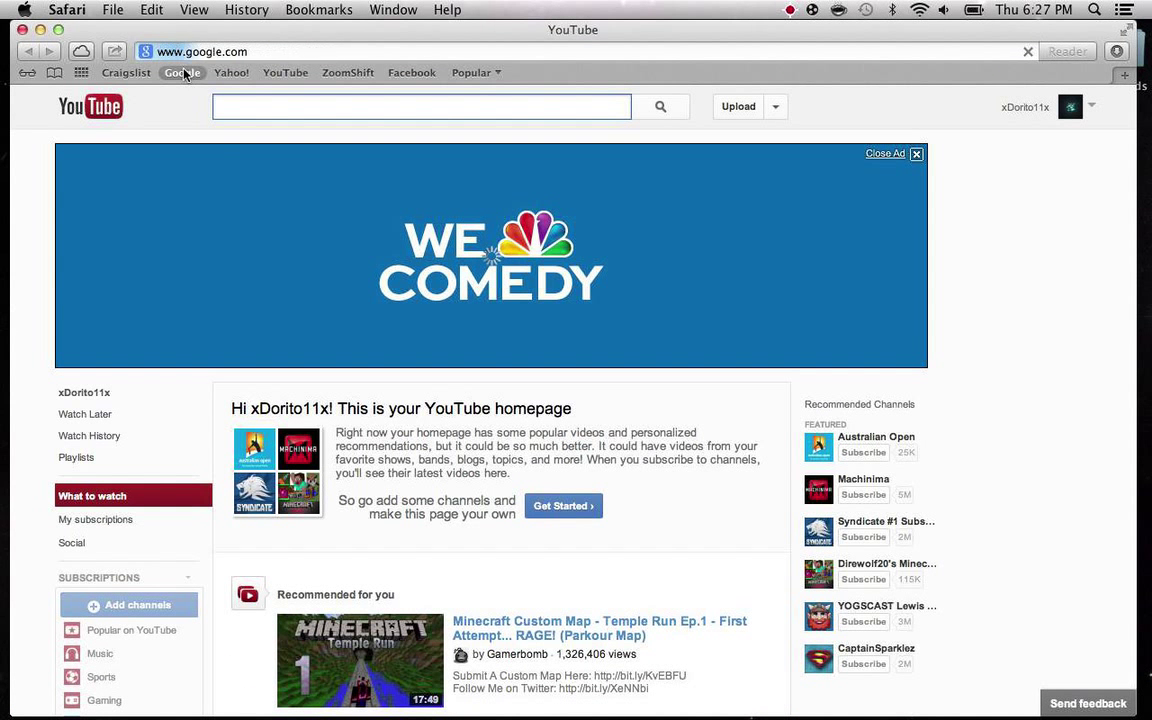
left_click(182, 72)
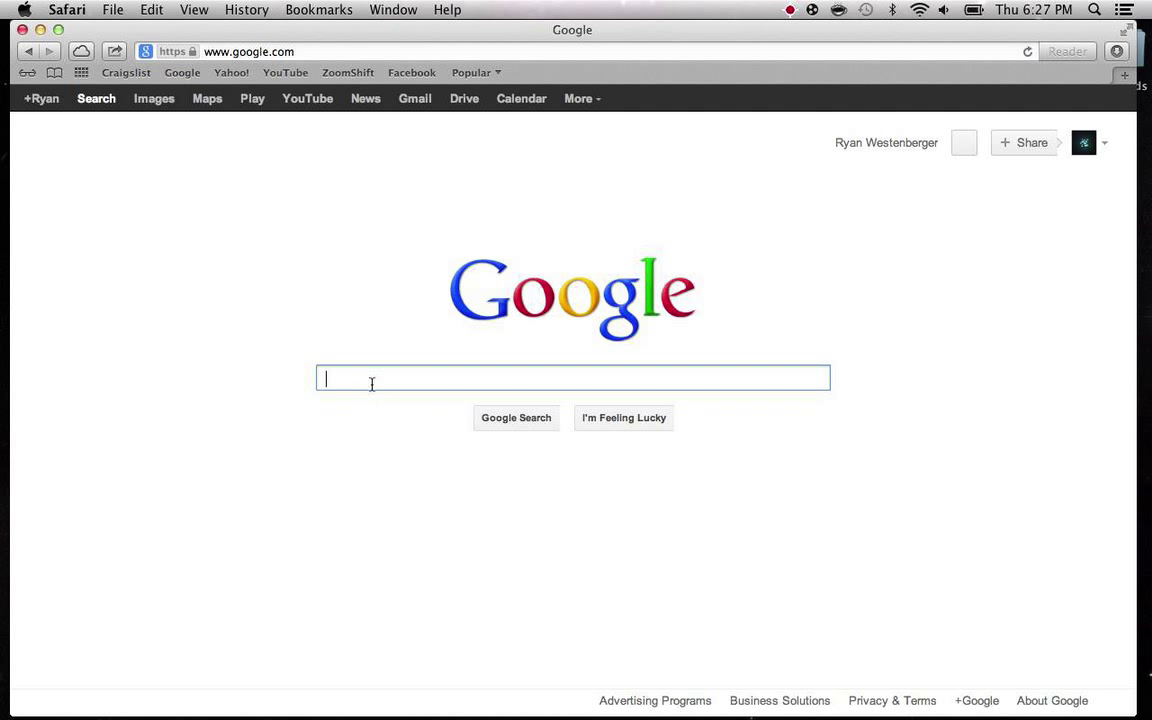
type("Min")
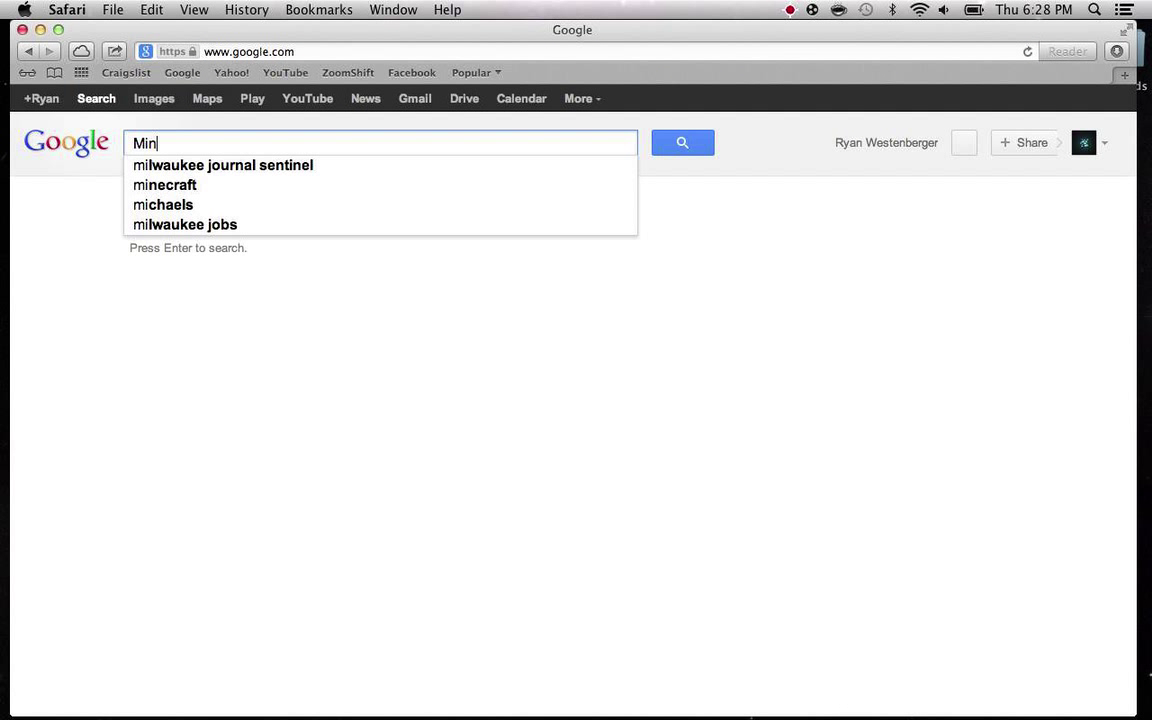
type("ecraft")
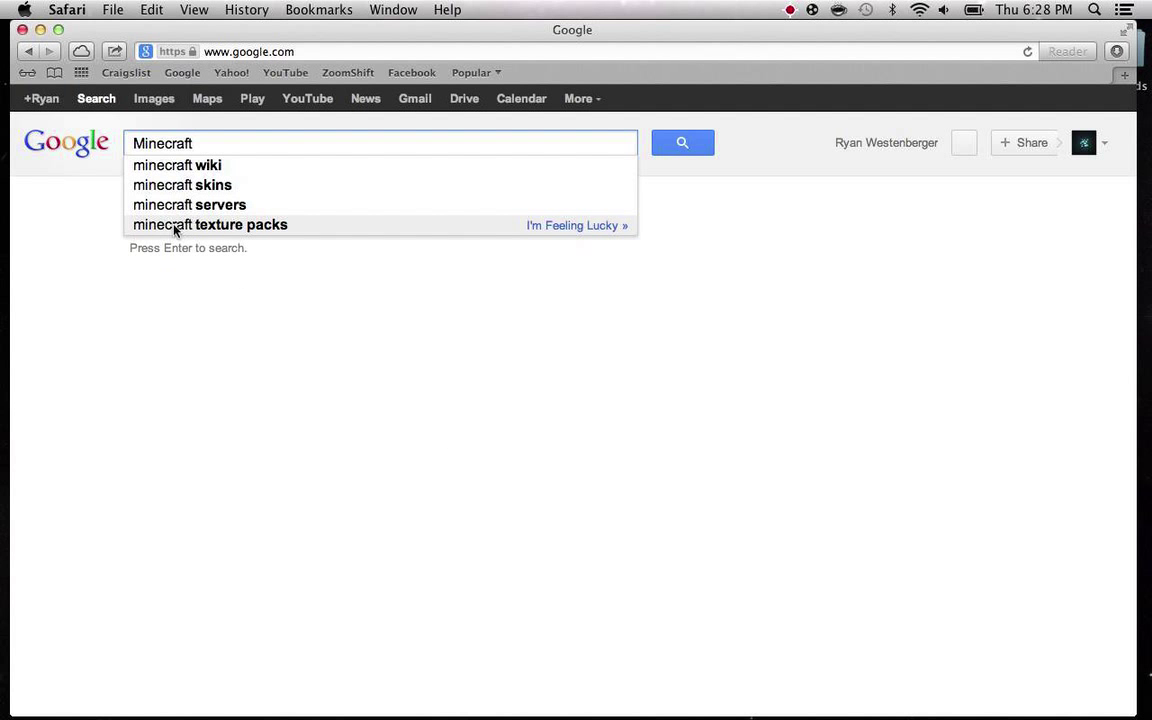
left_click(210, 224)
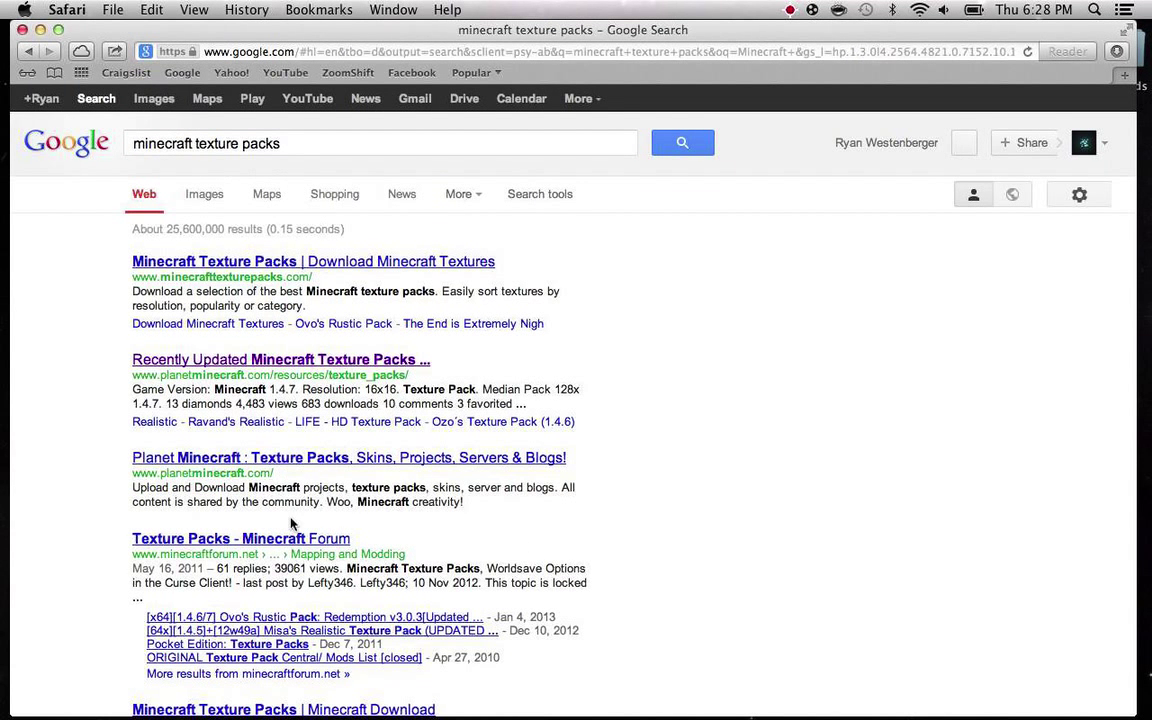
mouse_move(250, 283)
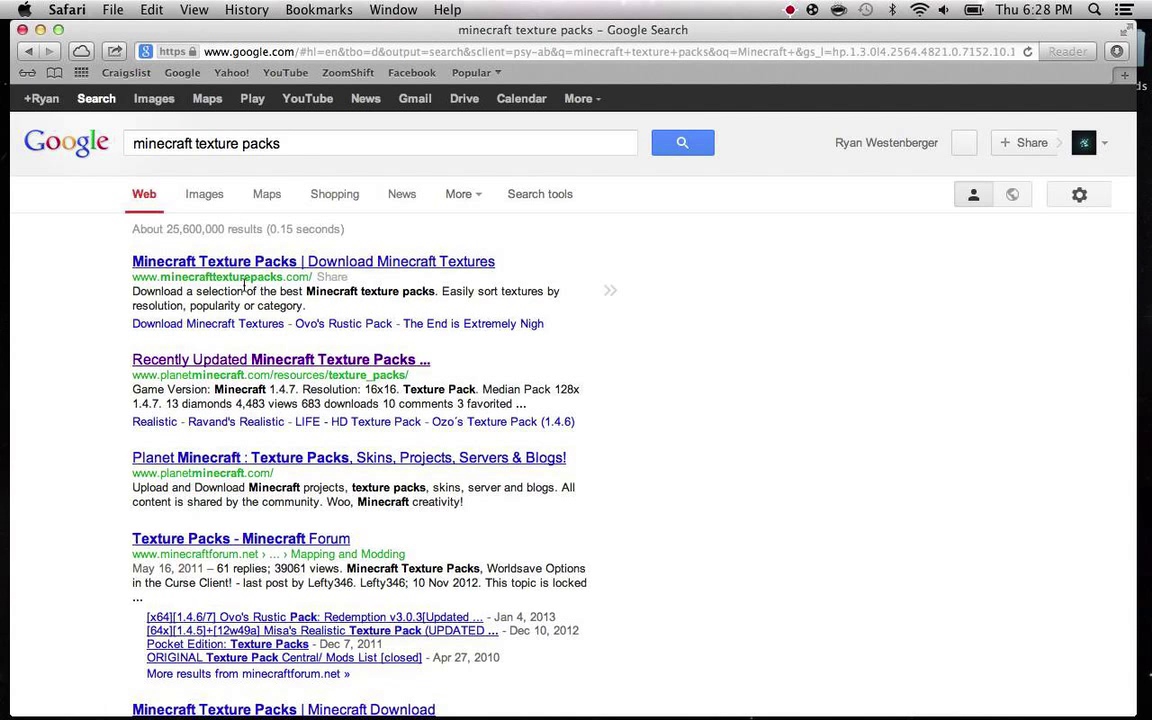
mouse_move(267, 516)
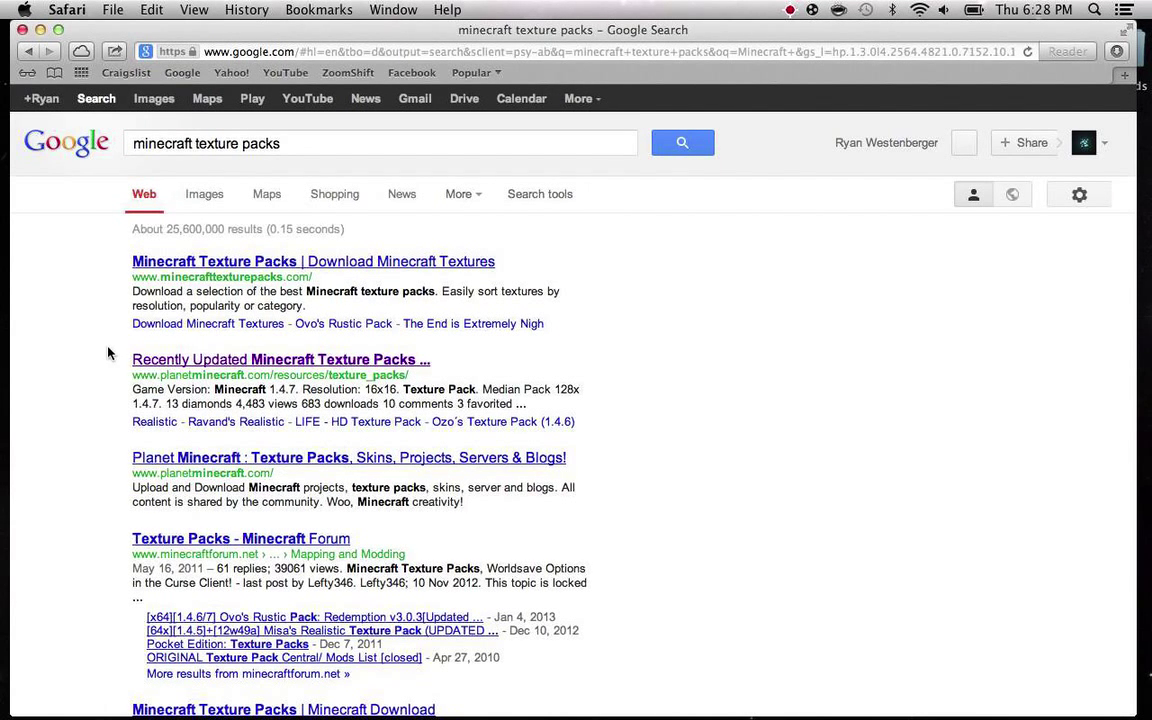
Open the 'Recently Updated Minecraft Texture Packs' result and scroll through the pack list.
left_click(280, 359)
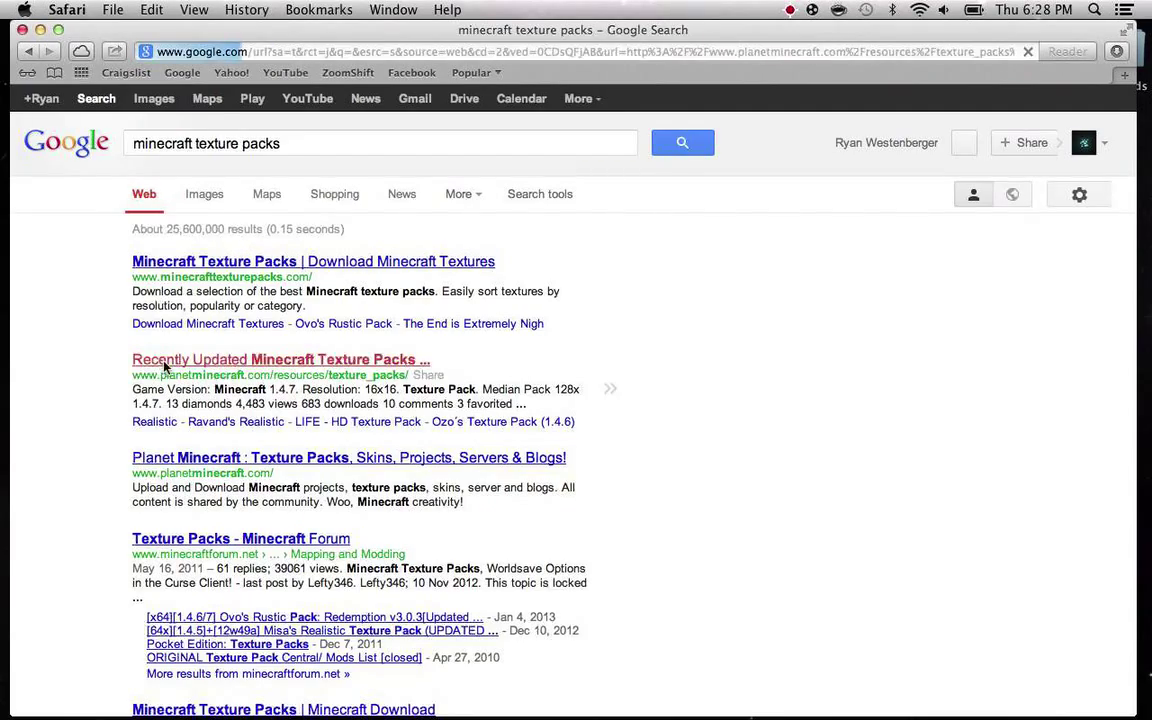
left_click(280, 359)
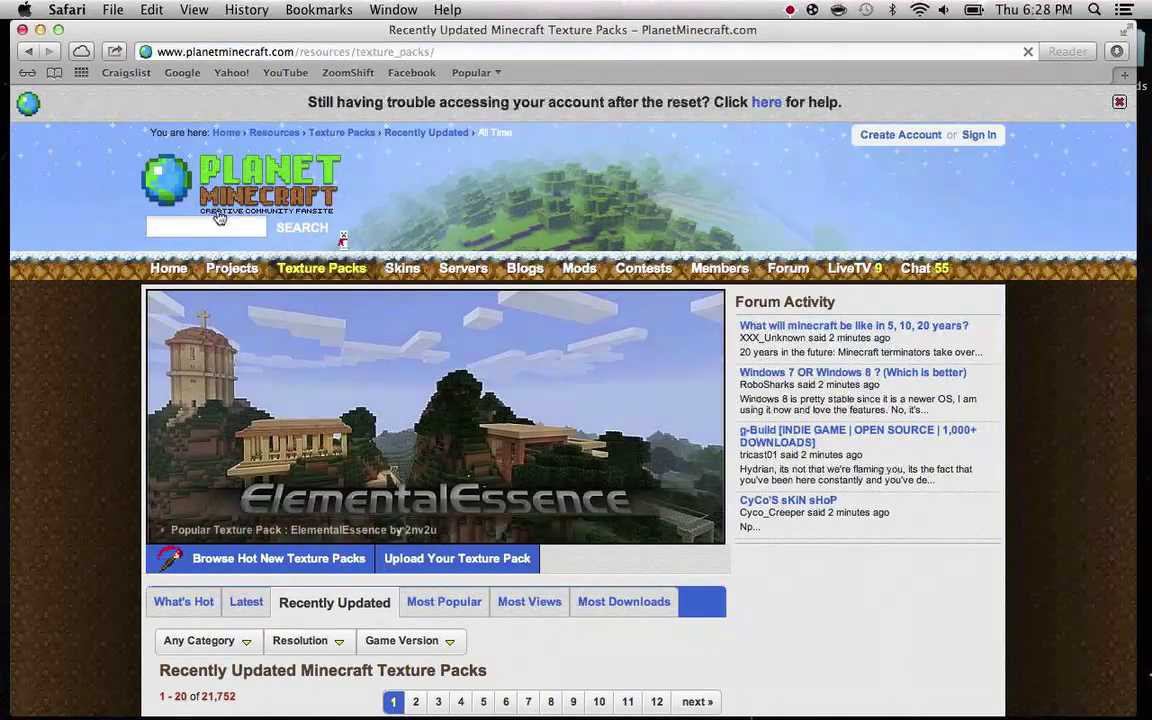
scroll("down", 3)
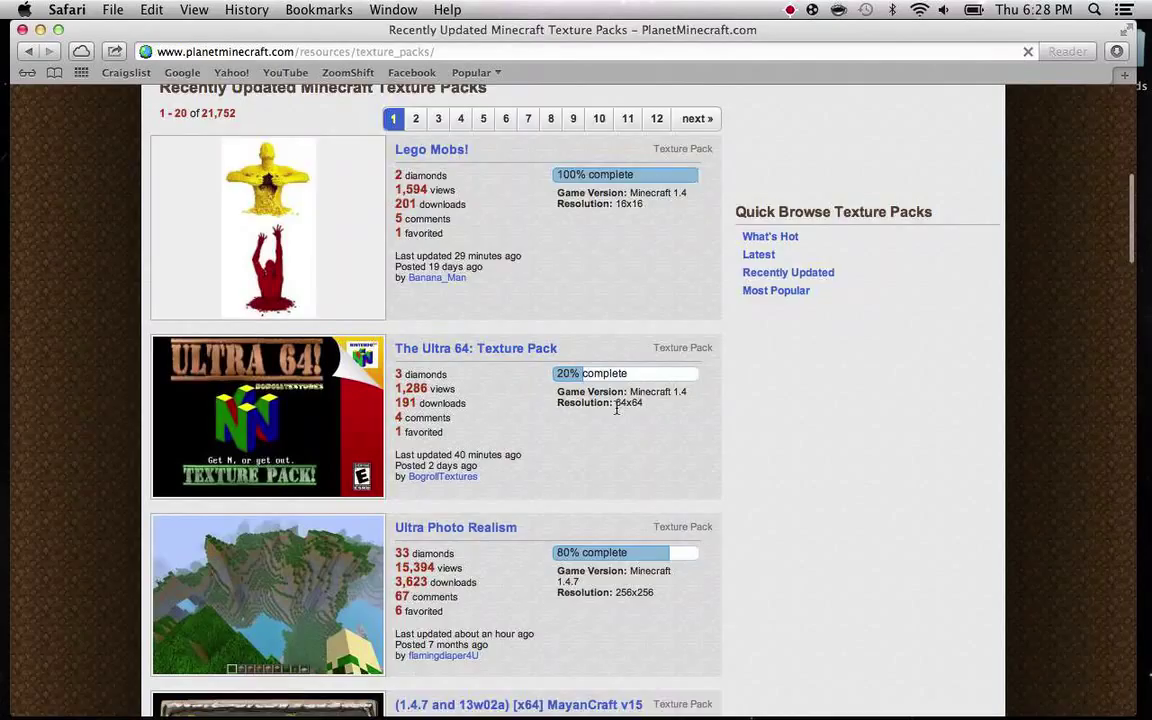
scroll("down", 3)
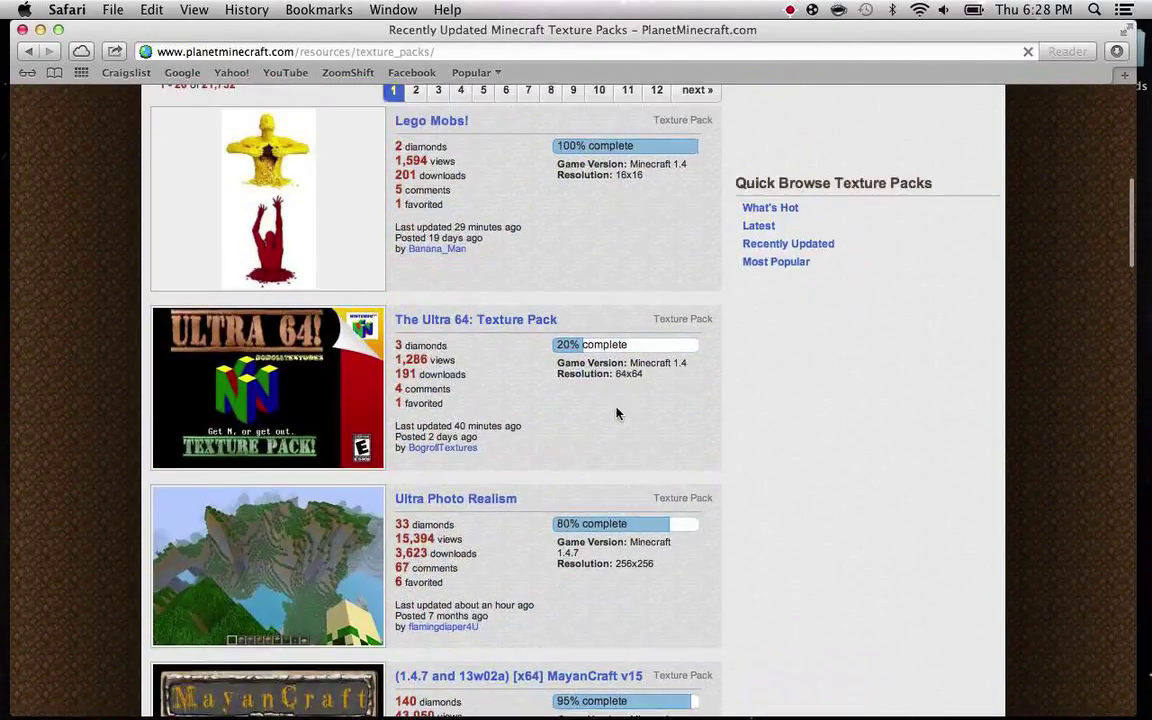
scroll("down", 3)
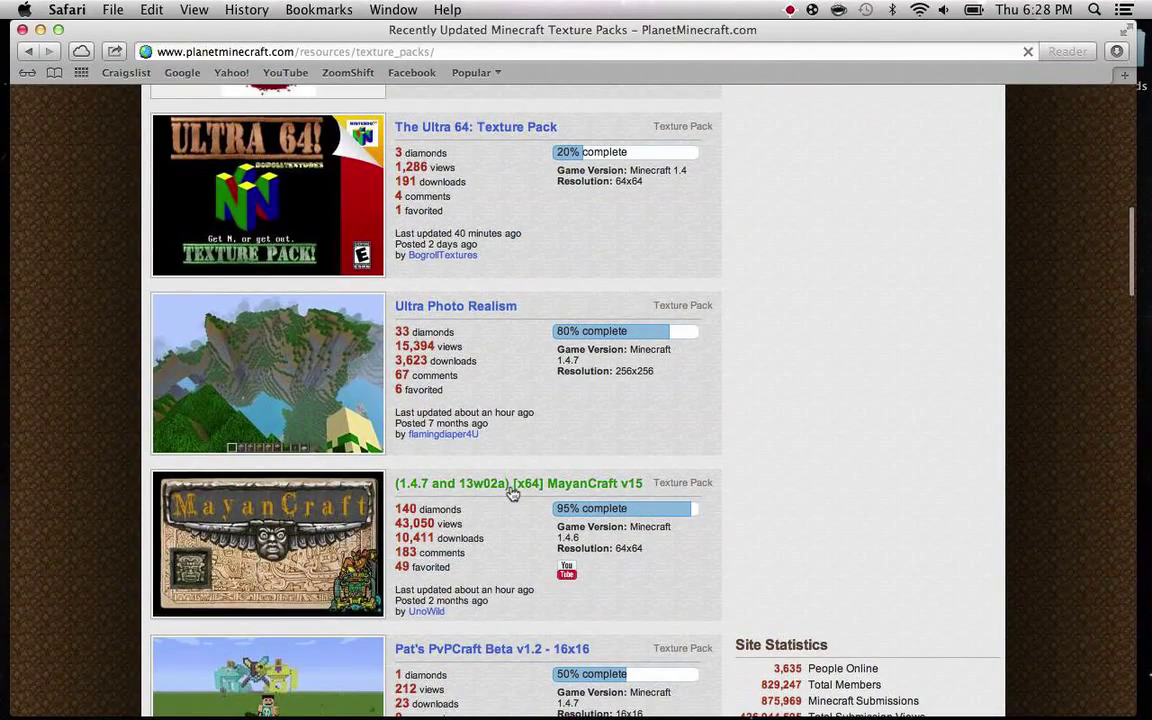
scroll("up", 3)
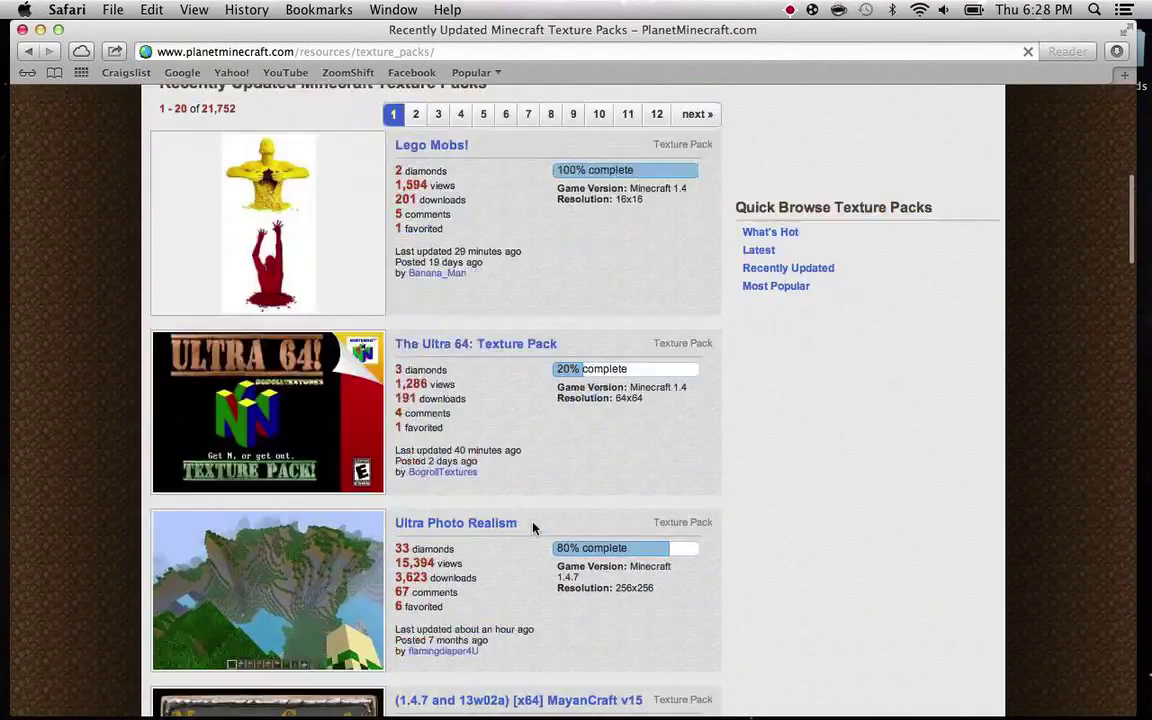
scroll("down", 3)
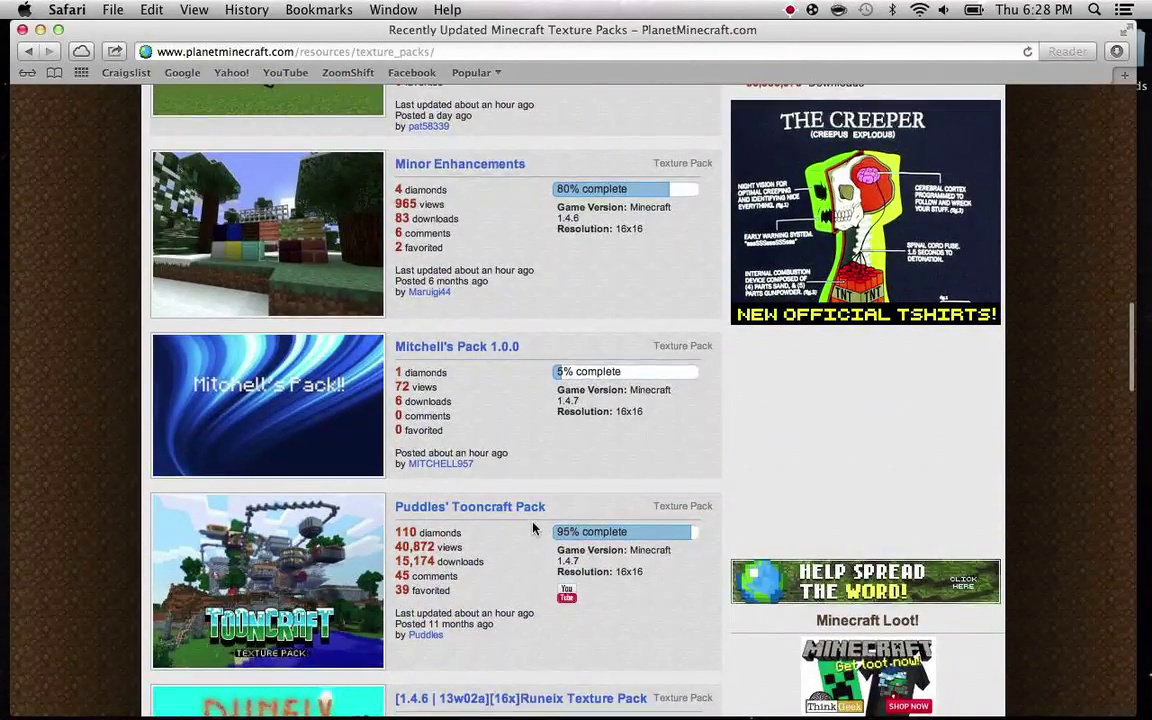
scroll("down", 3)
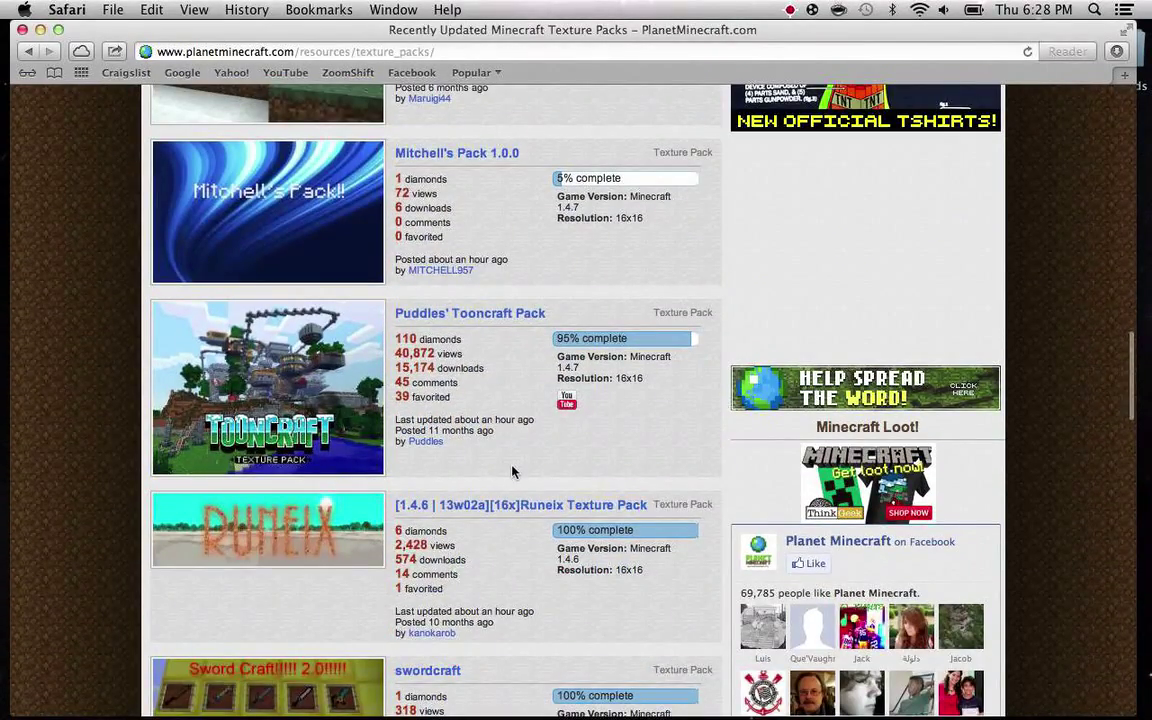
scroll("down", 3)
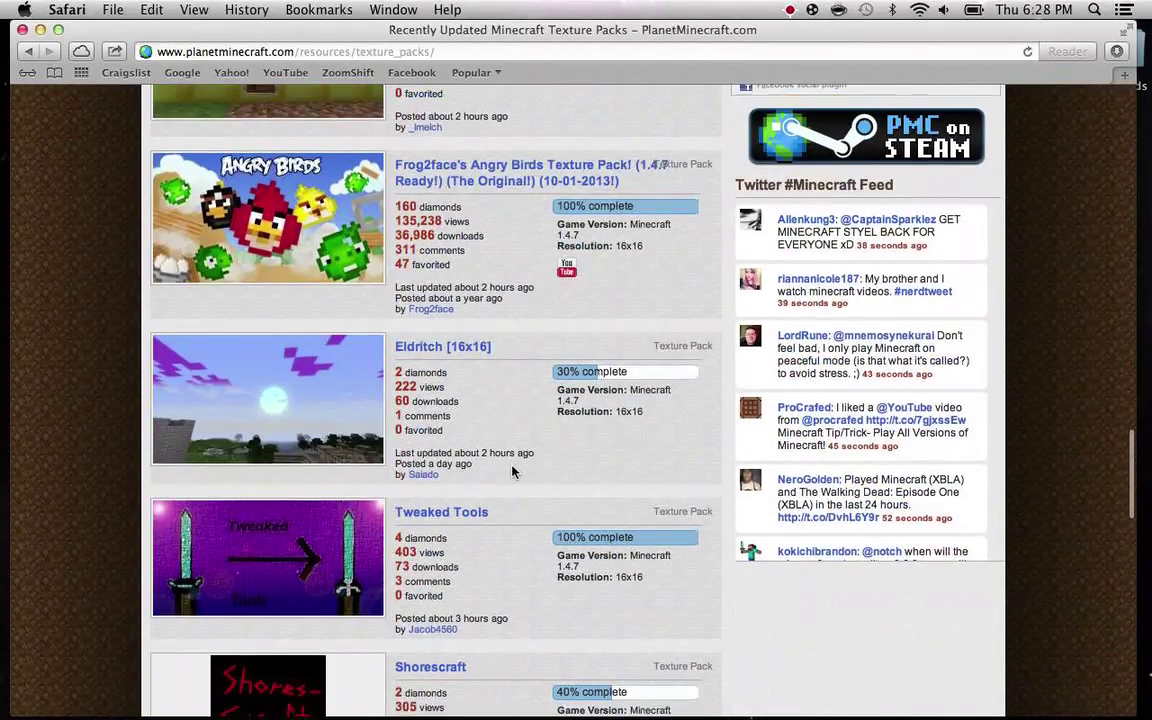
scroll("down", 3)
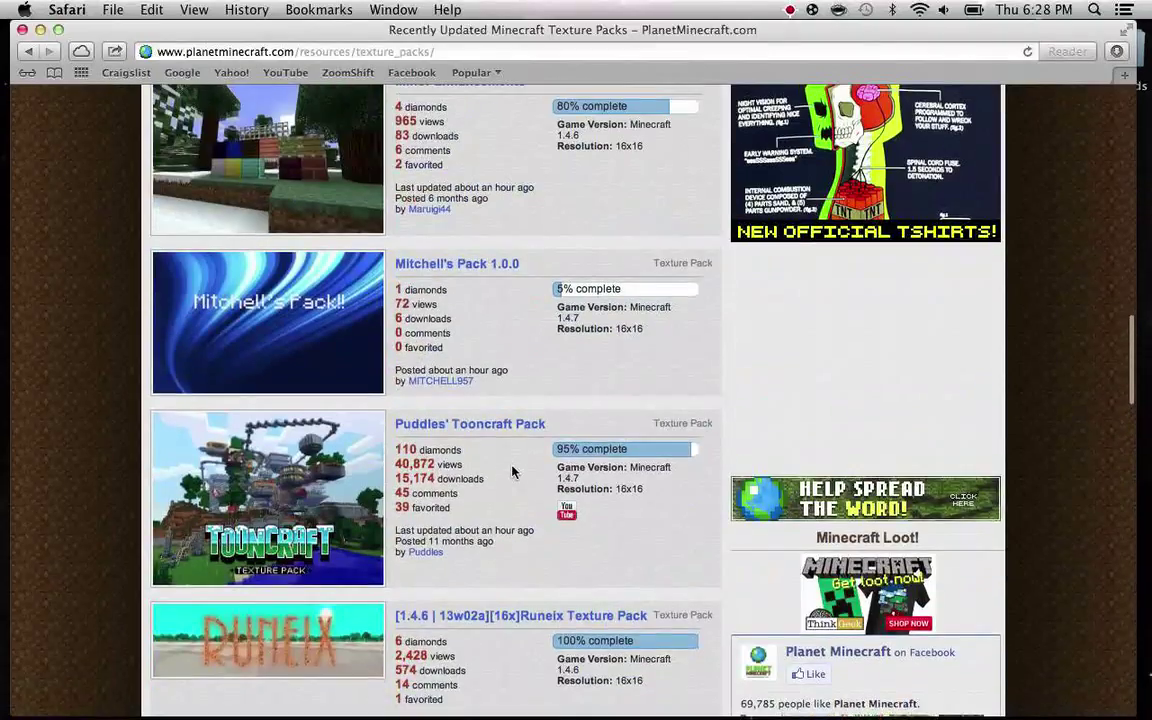
scroll("down", 3)
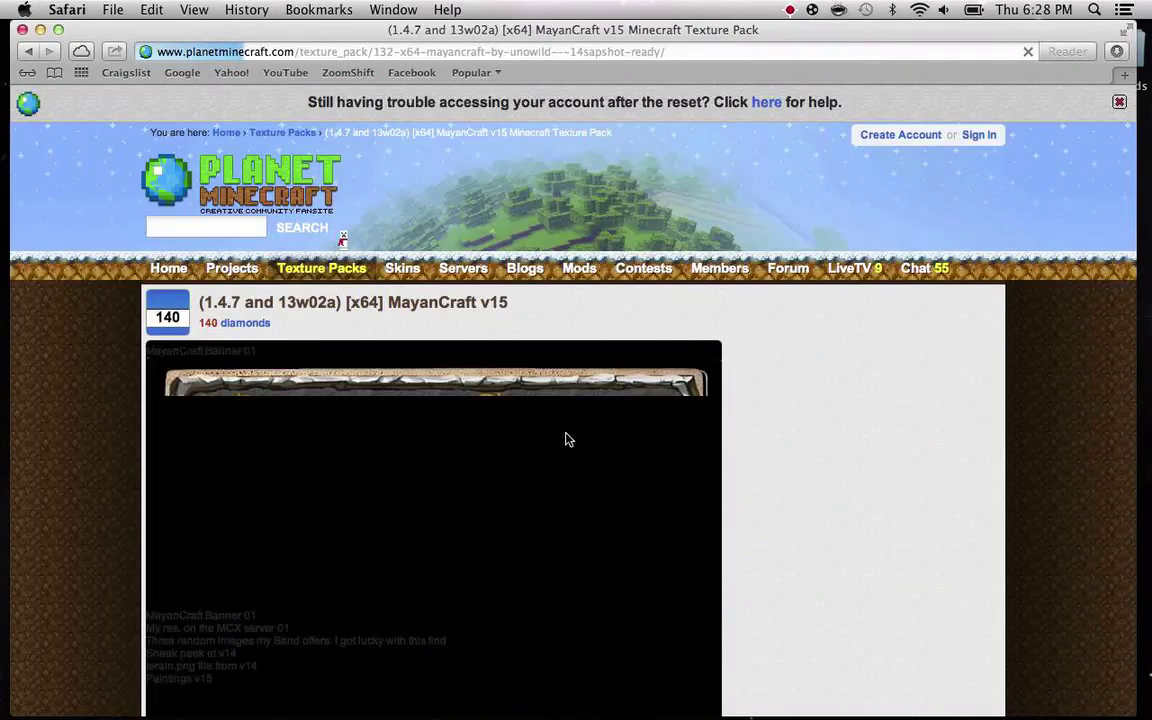
Scroll the MayanCraft page and follow its MediaFire download link into a new tab.
scroll("down", 3)
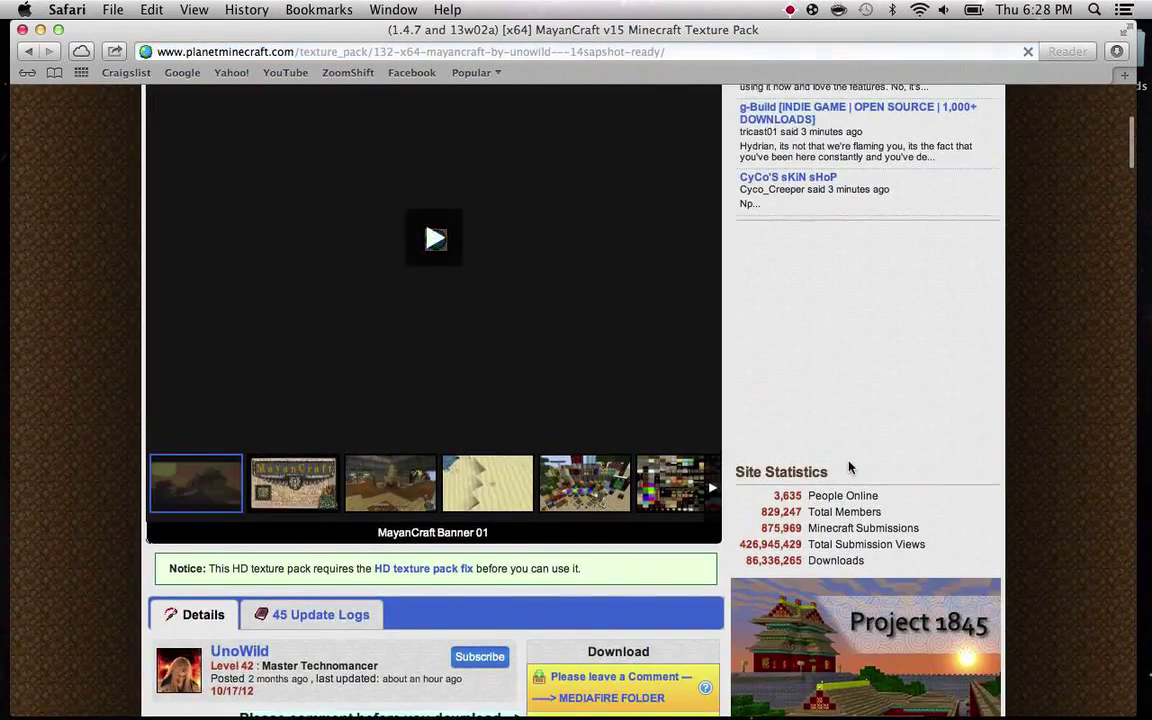
scroll("down", 3)
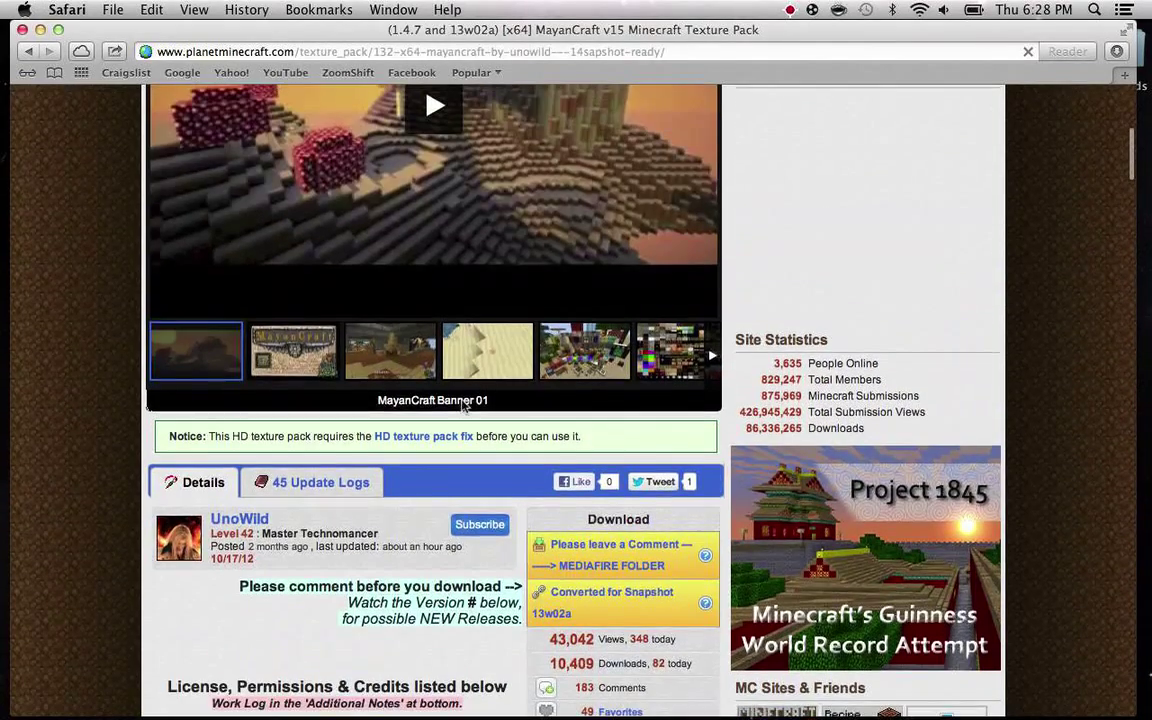
mouse_move(574, 565)
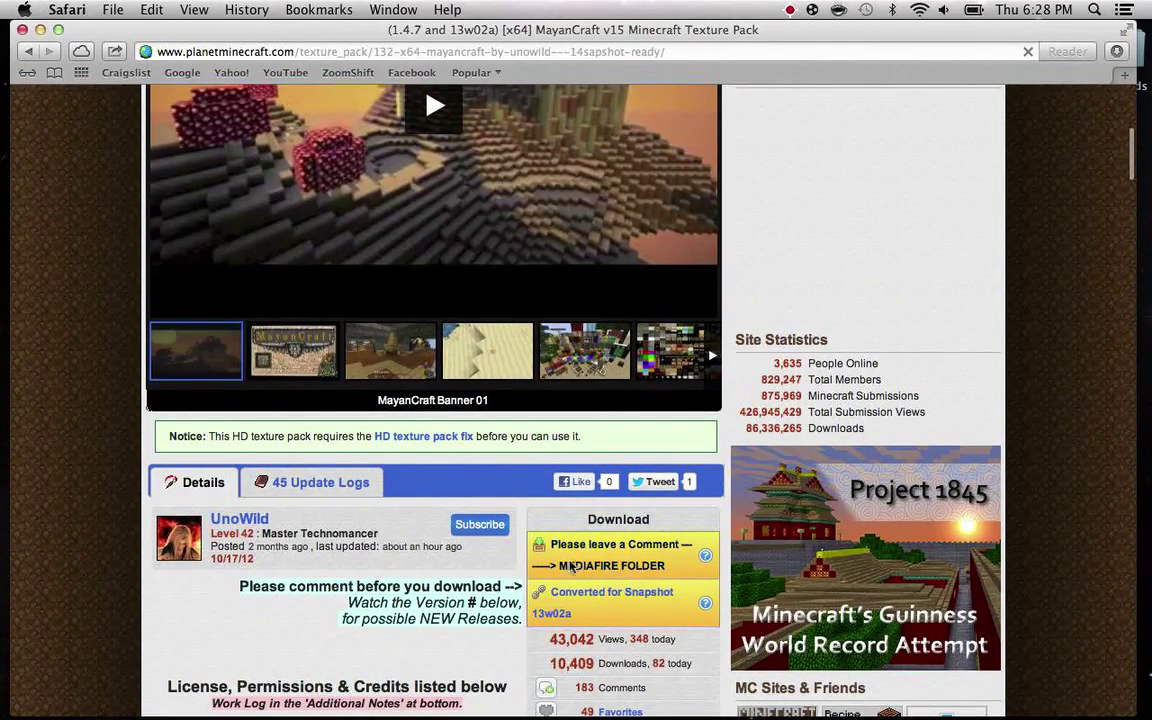
mouse_move(589, 566)
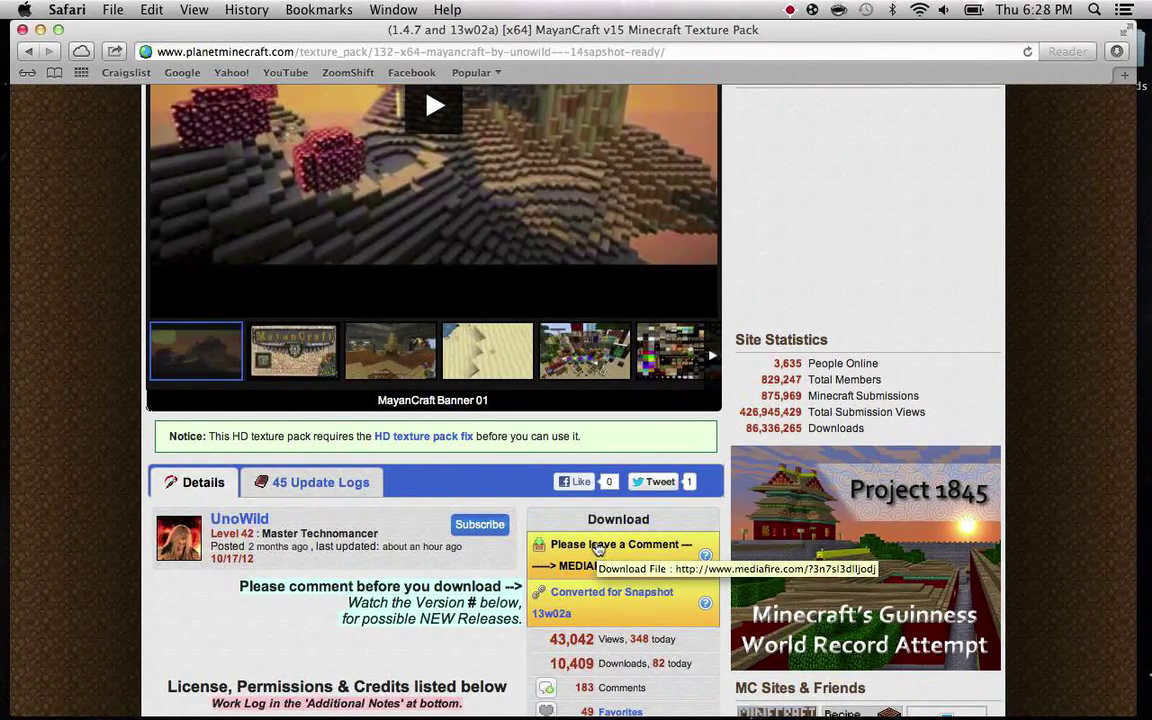
left_click(576, 566)
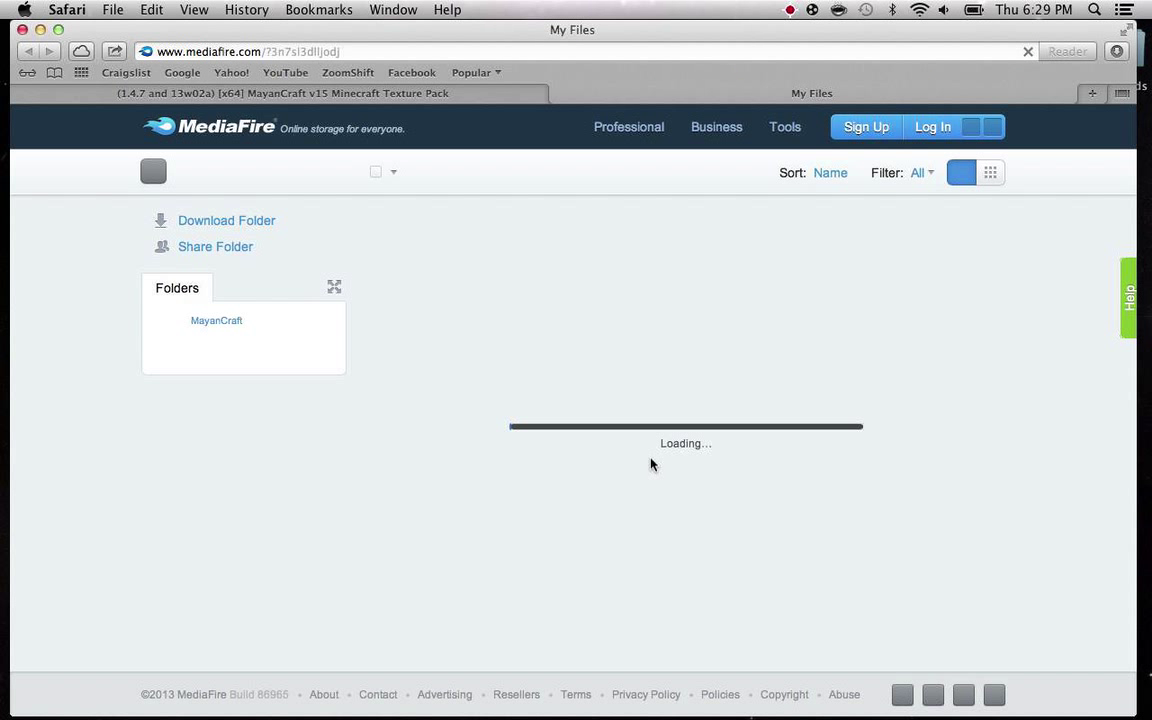
Request the MayanCraft x64 1.4.7 zip and submit the captcha words to authorize download.
left_click(216, 320)
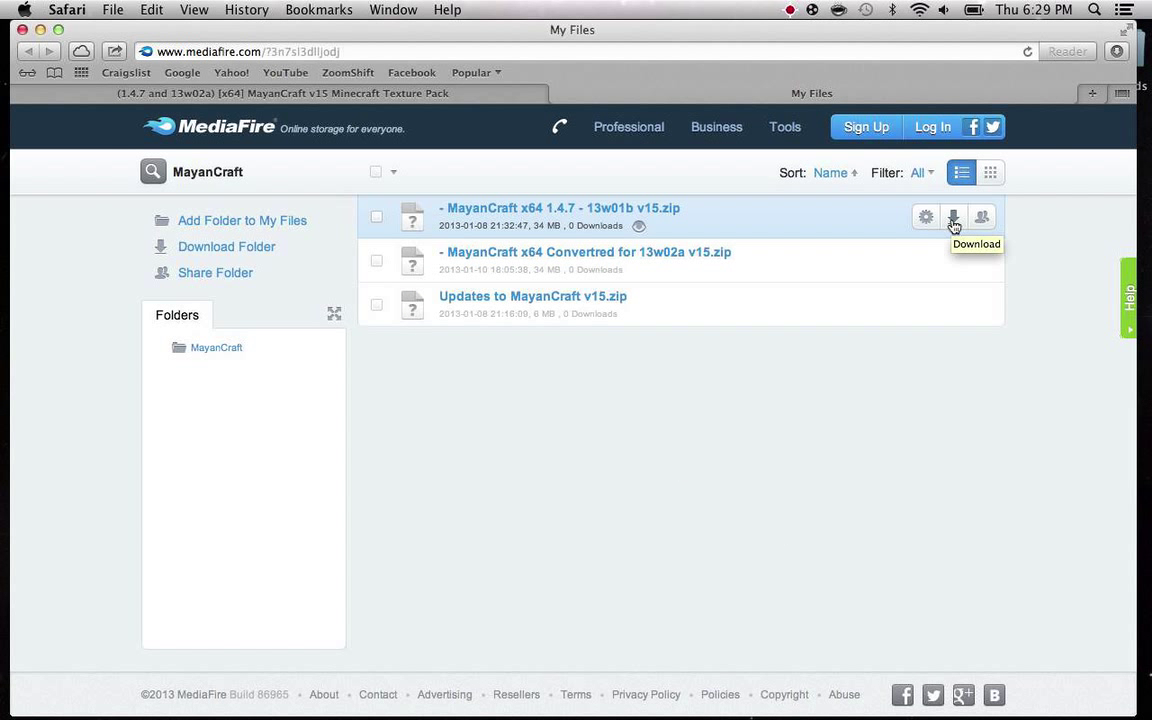
left_click(953, 216)
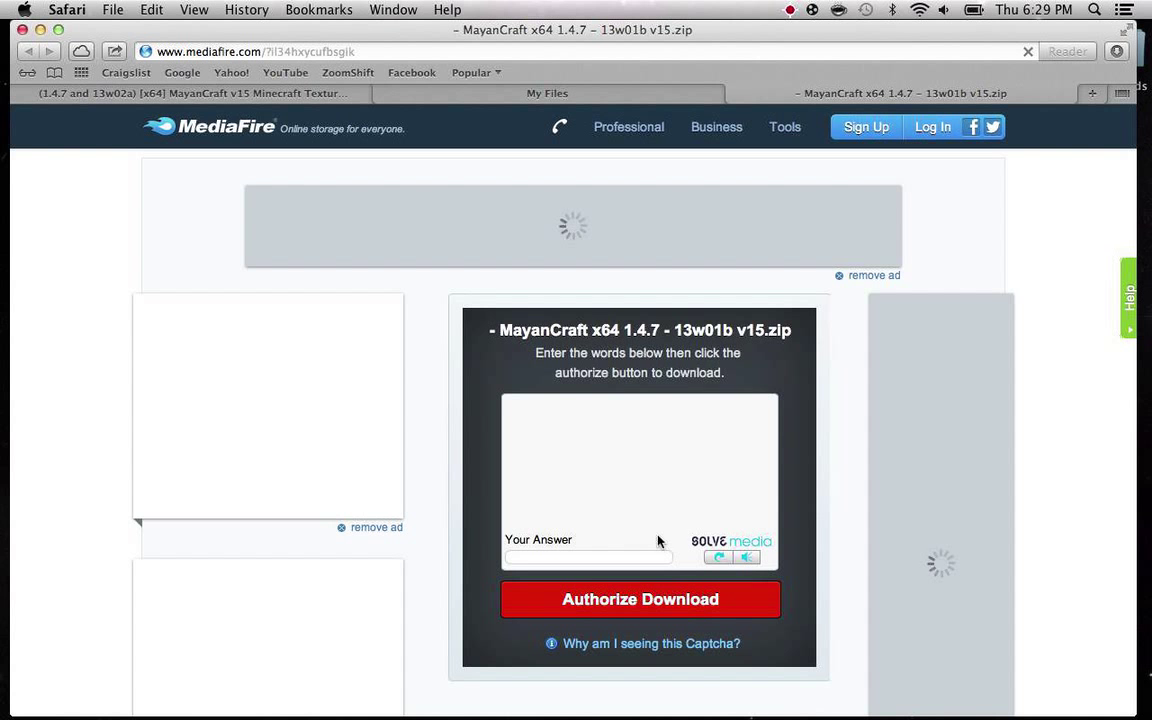
mouse_move(685, 524)
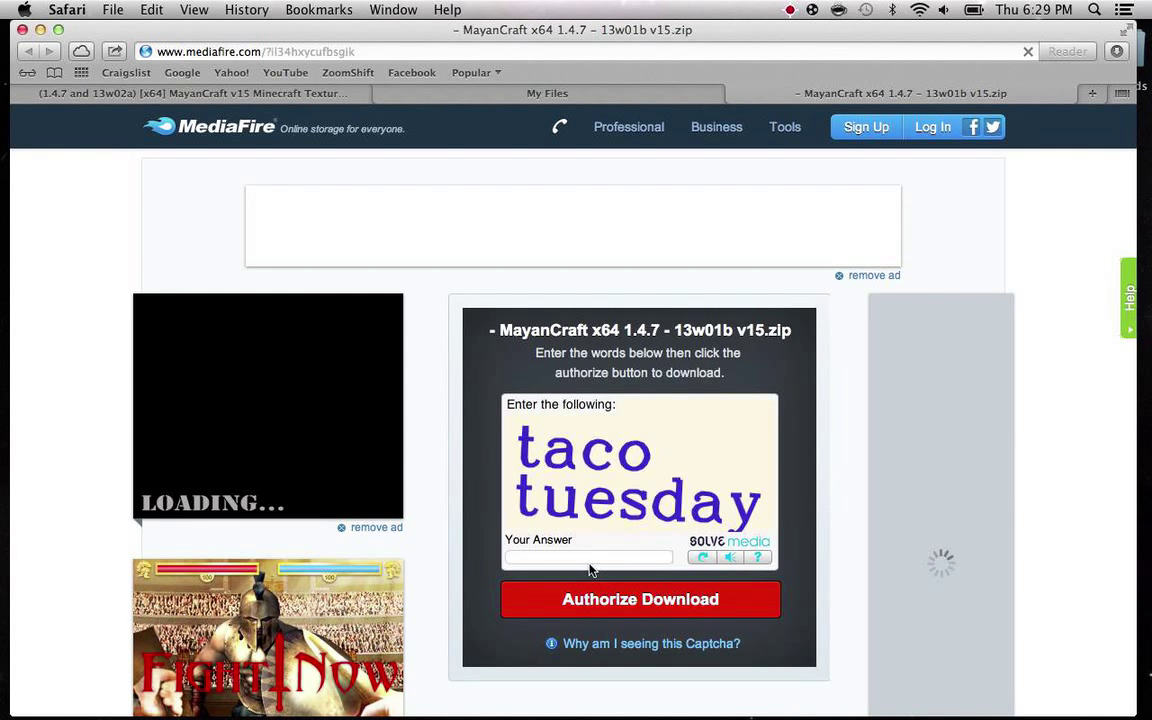
scroll("down", 3)
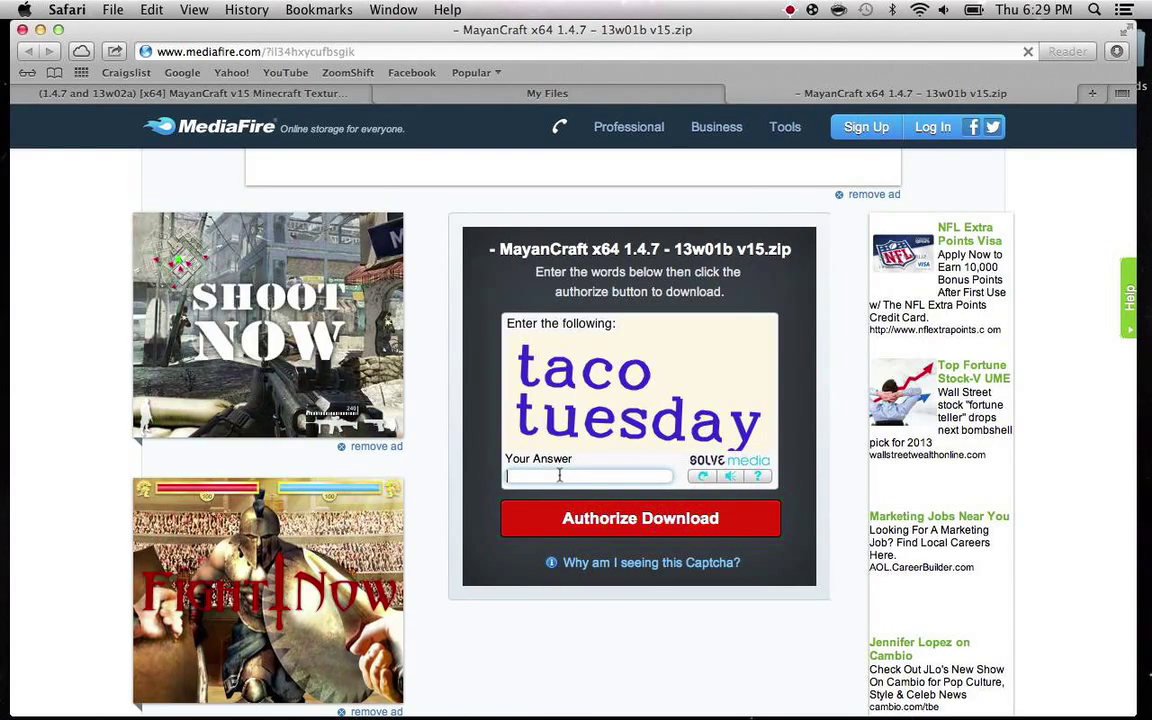
type("tac")
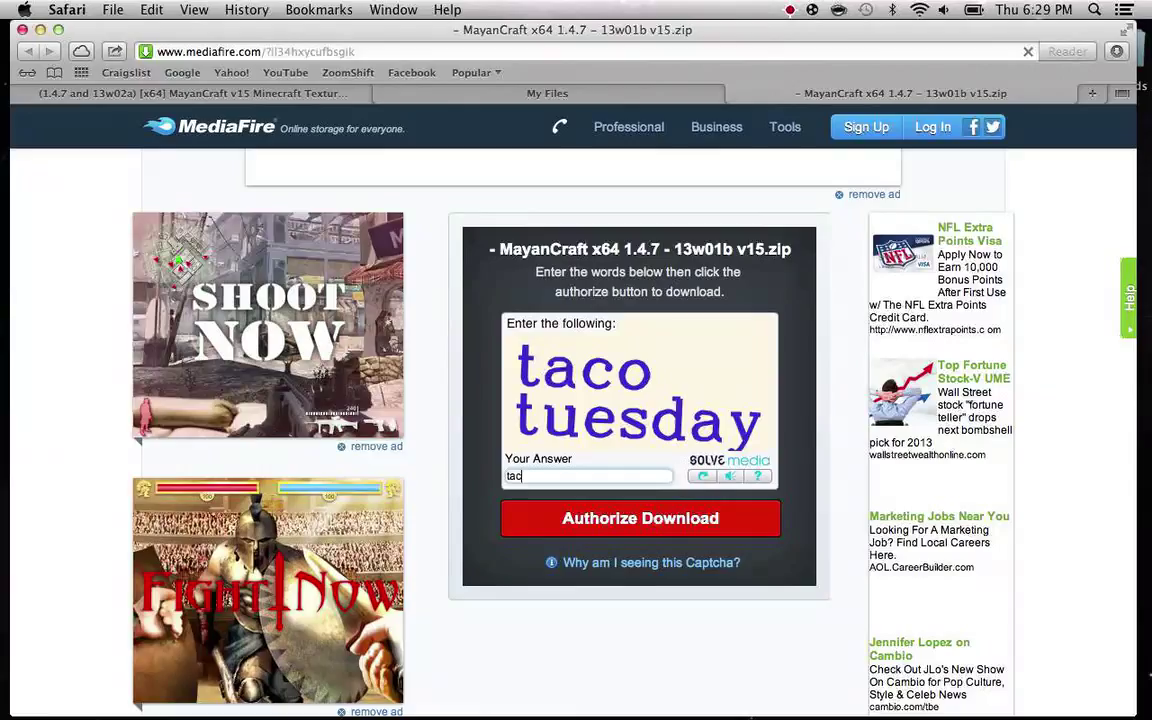
type("o")
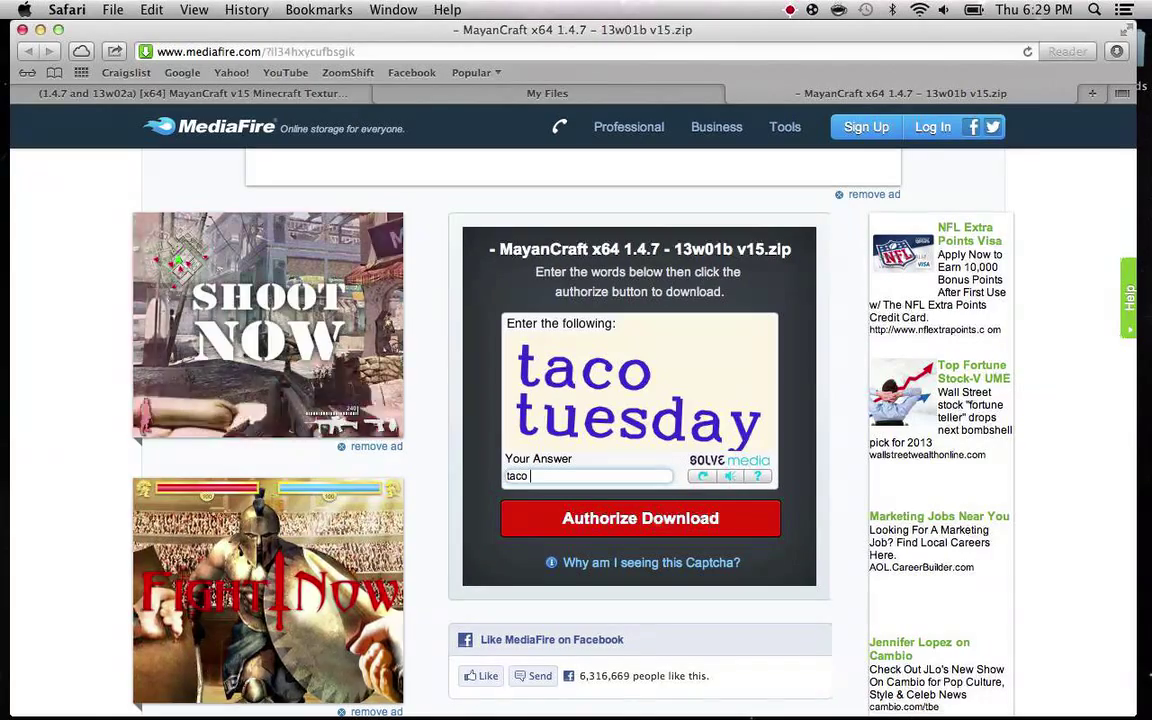
type("tuesday")
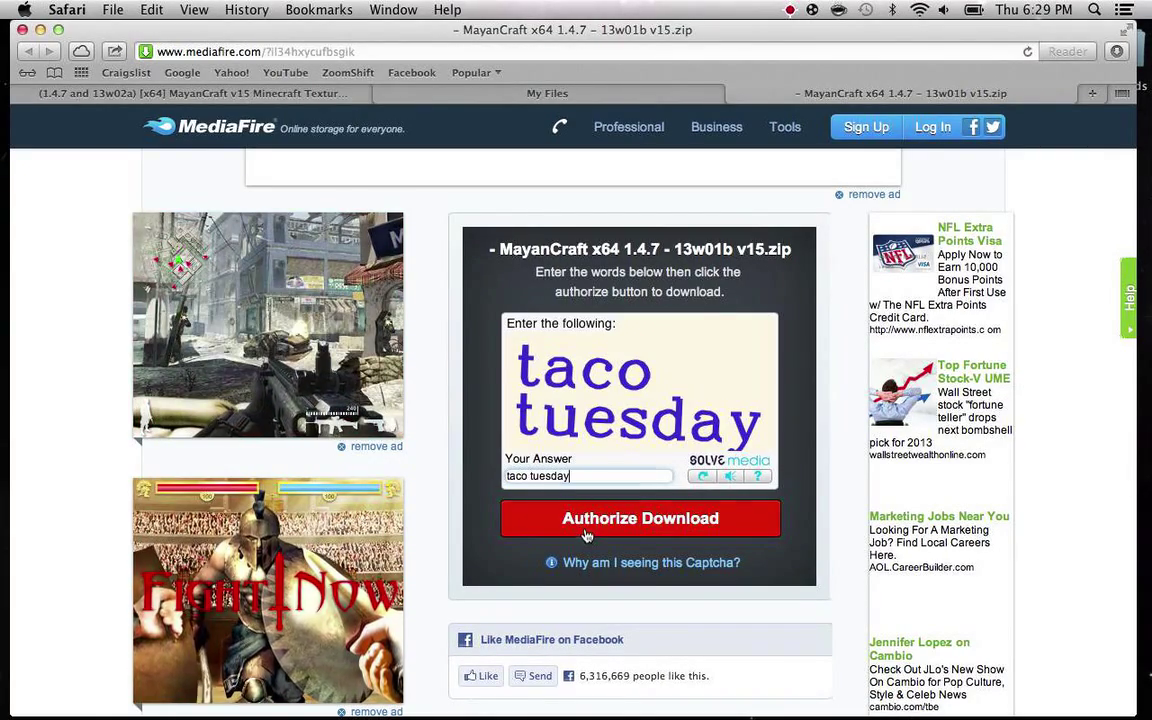
left_click(641, 518)
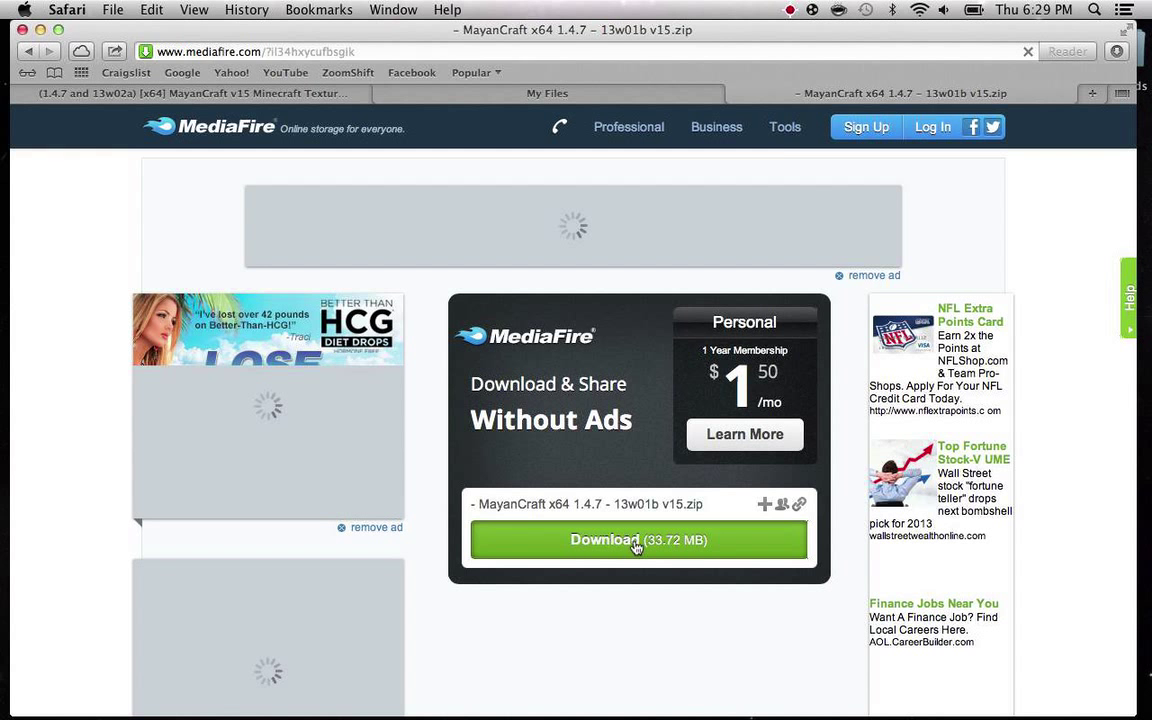
Download the 33.72 MB zip and open the MayanCraft x64 1 folder from Downloads.
left_click(639, 540)
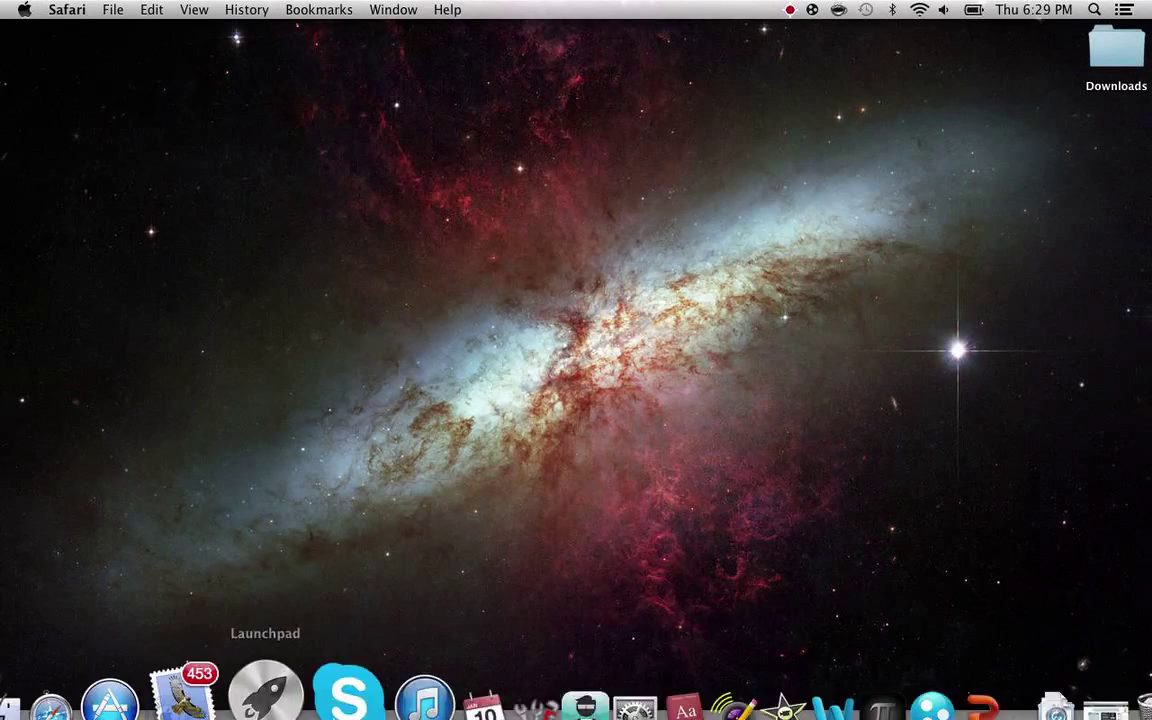
left_click(1124, 48)
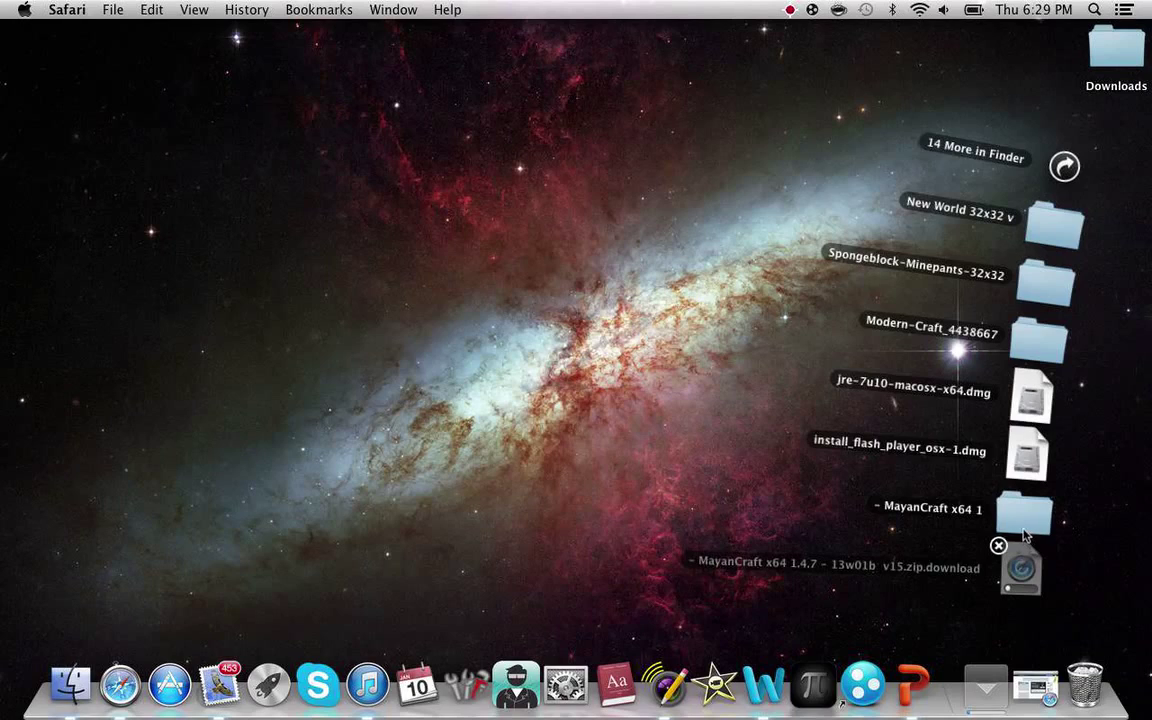
double_click(1041, 511)
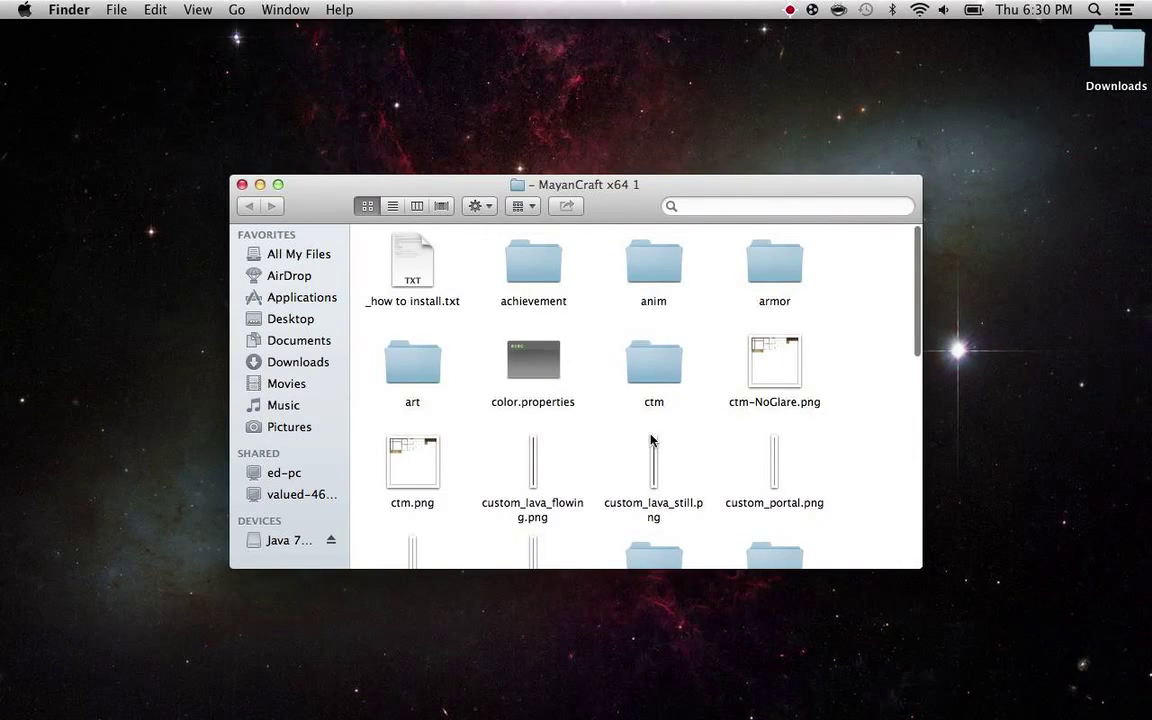
scroll("down", 3)
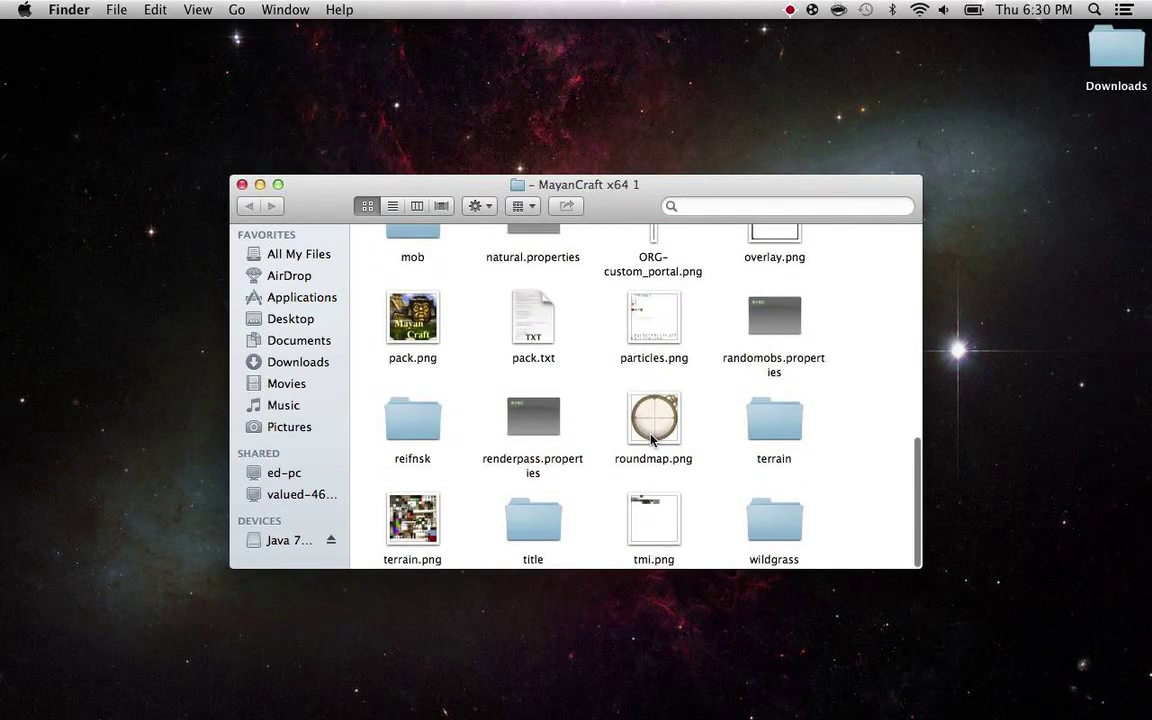
Compress the folder's 36 selected items through the gear Action menu.
scroll("up", 3)
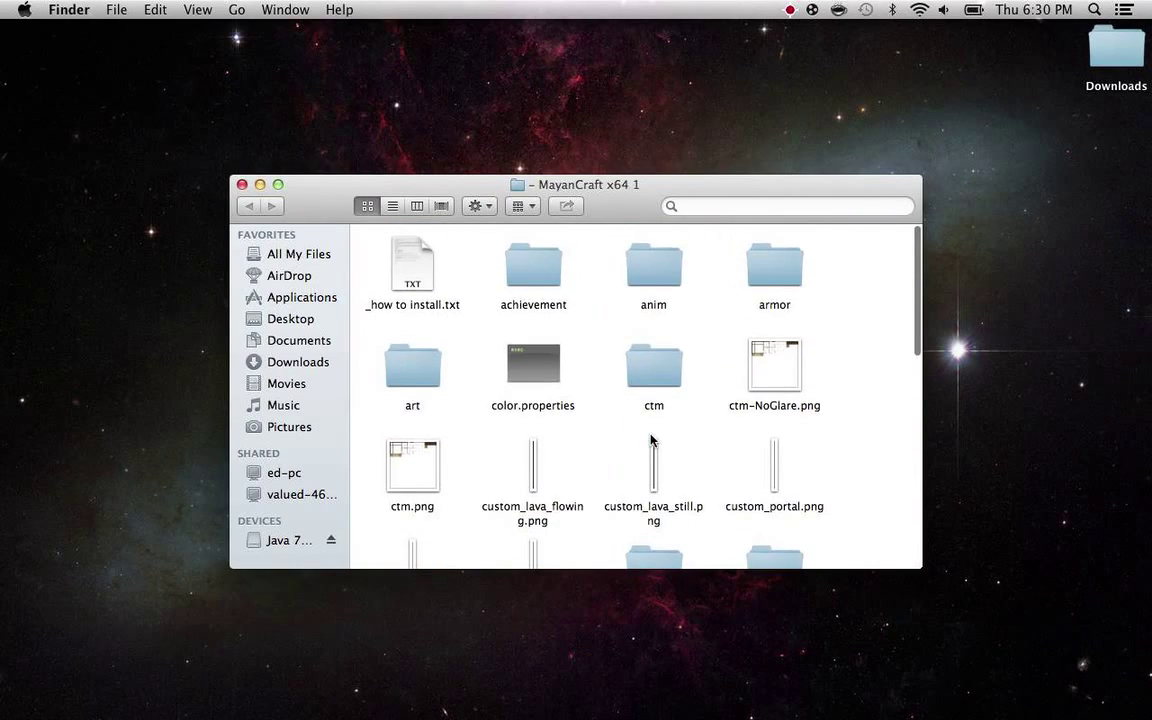
scroll("down", 3)
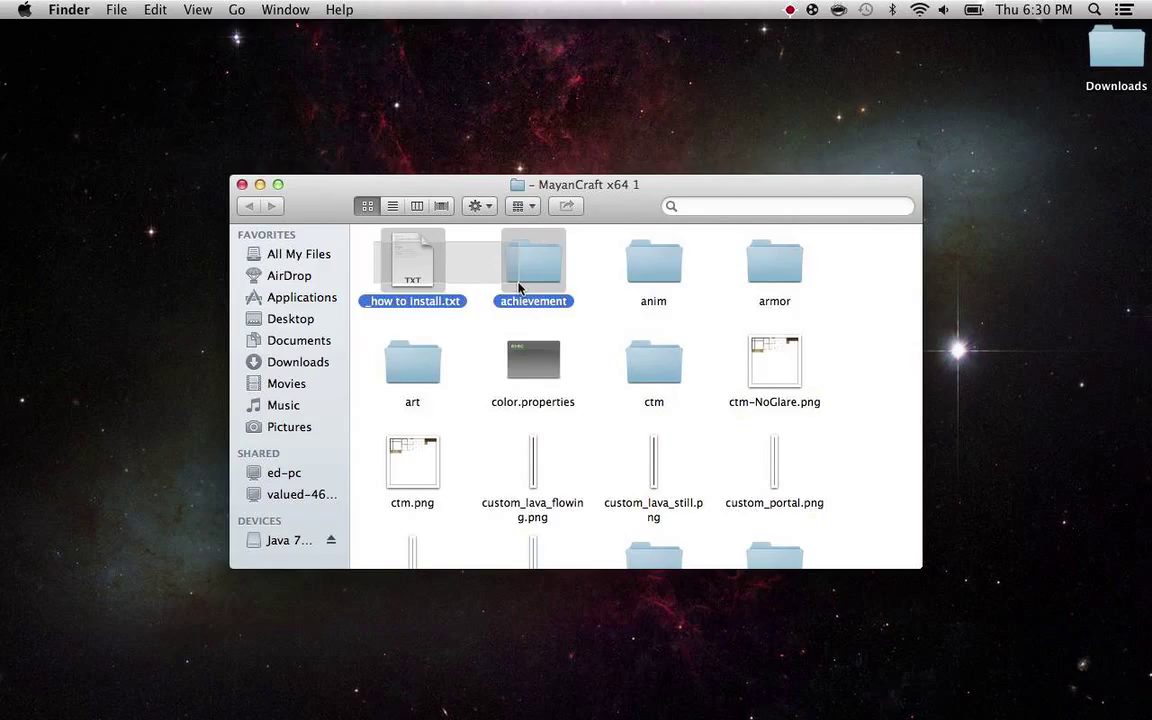
scroll("down", 3)
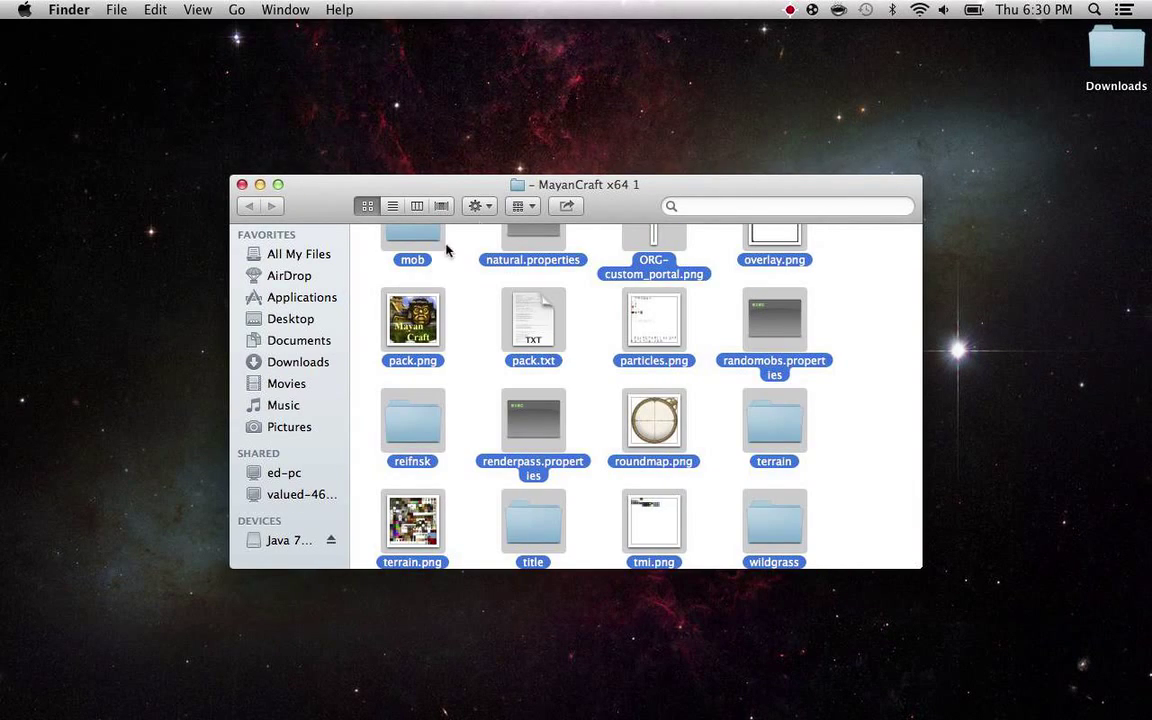
left_click(476, 206)
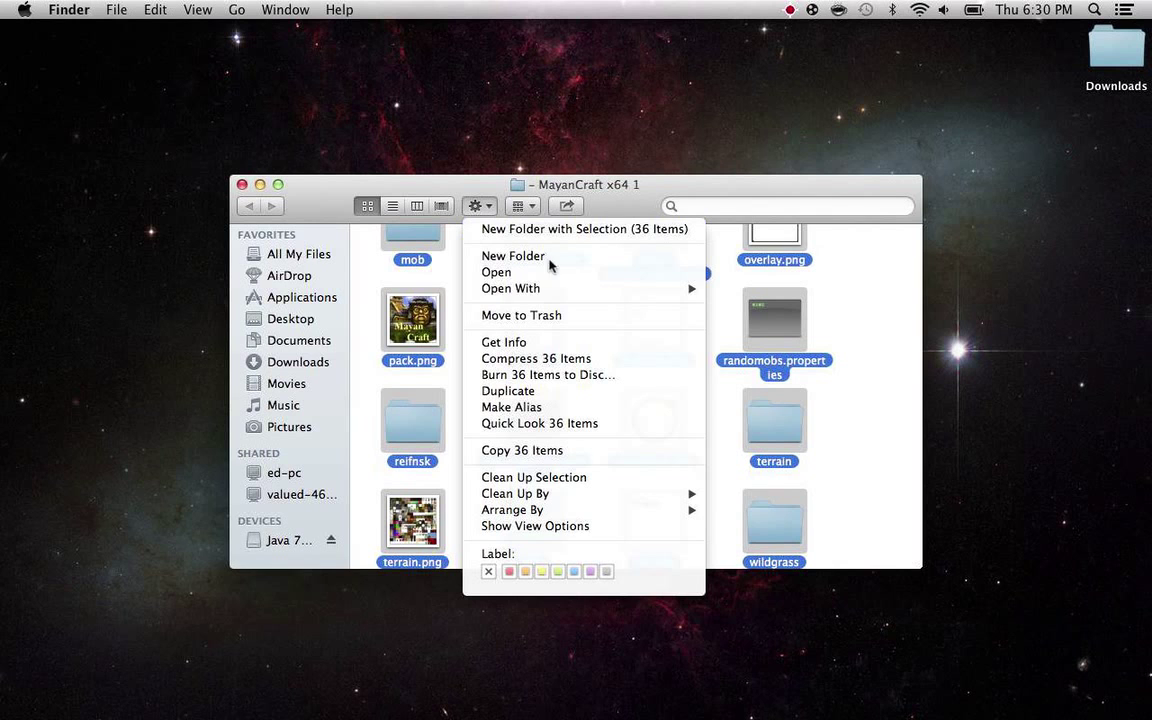
mouse_move(511, 358)
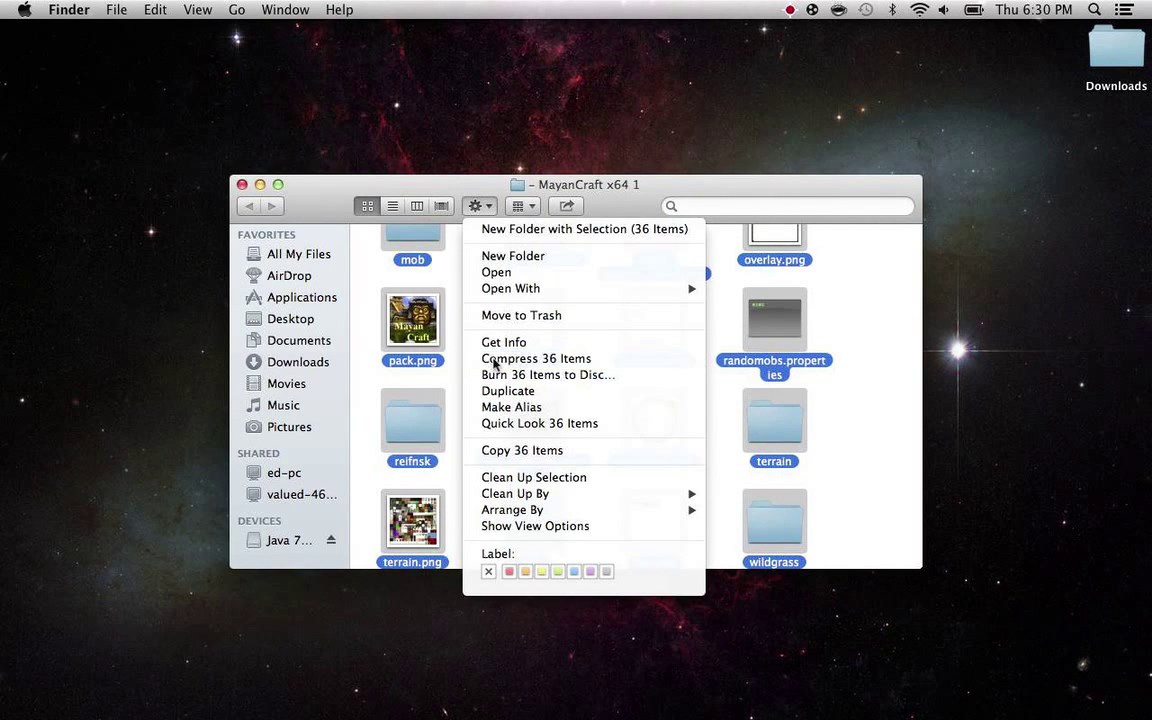
left_click(536, 358)
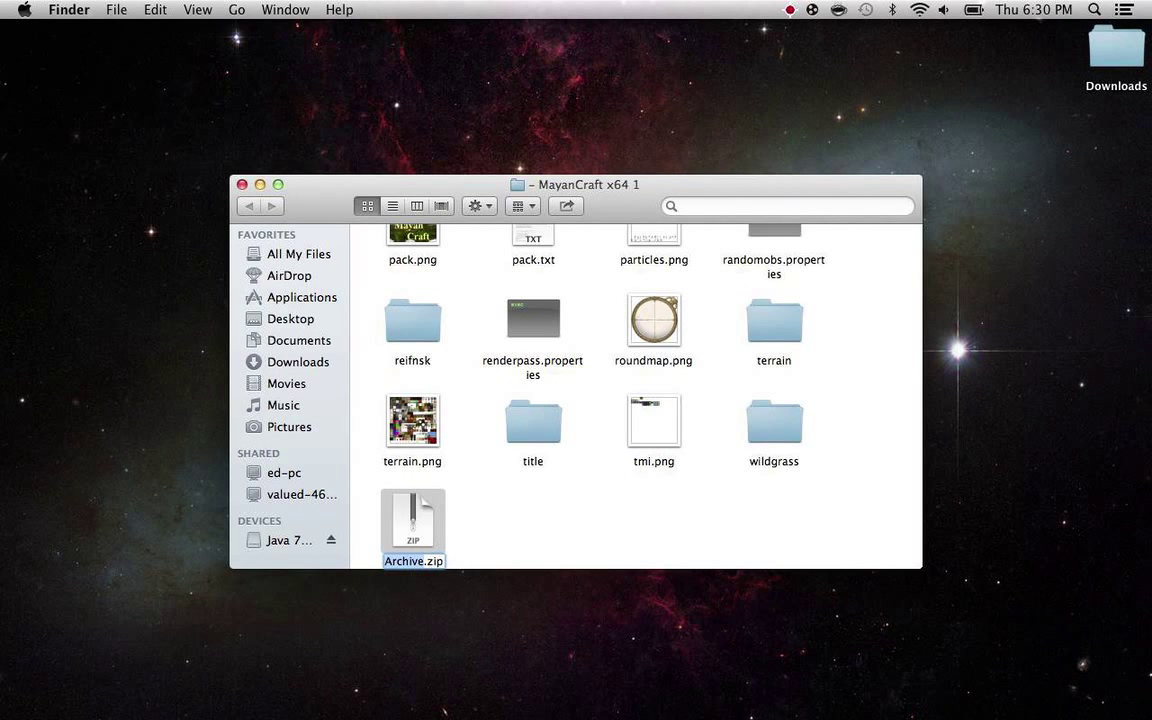
Type 'Mayan' as the archive's new name and confirm the rename.
type("Mayan.zip")
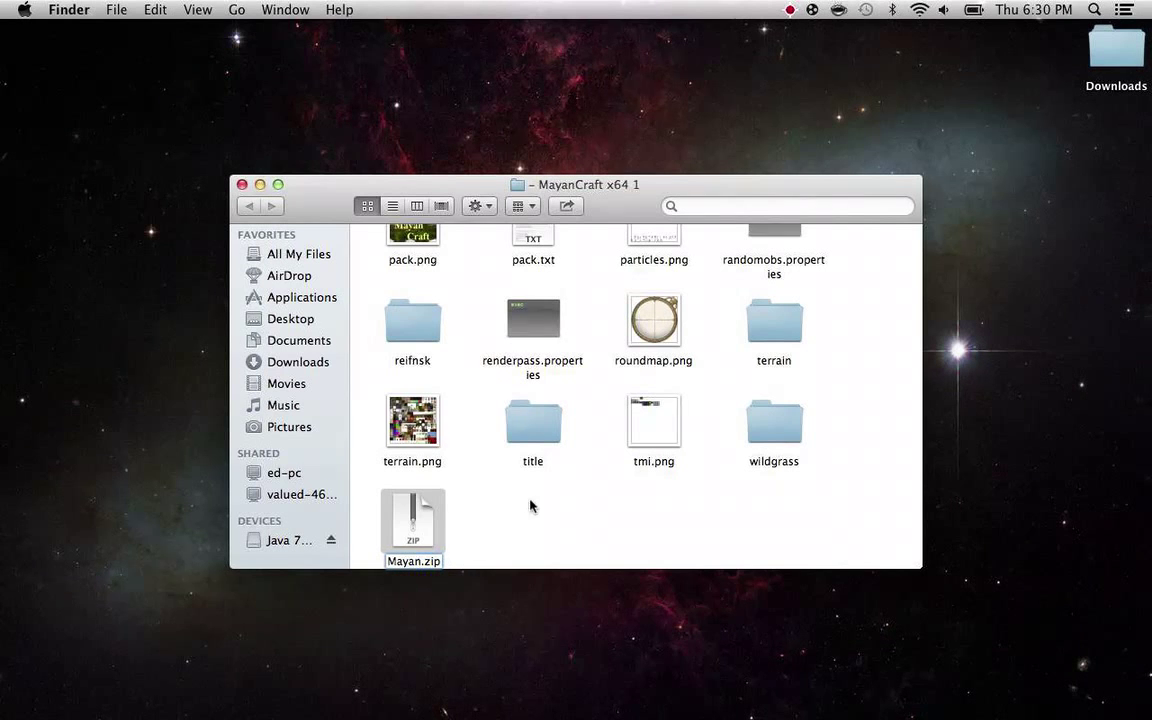
left_click(412, 520)
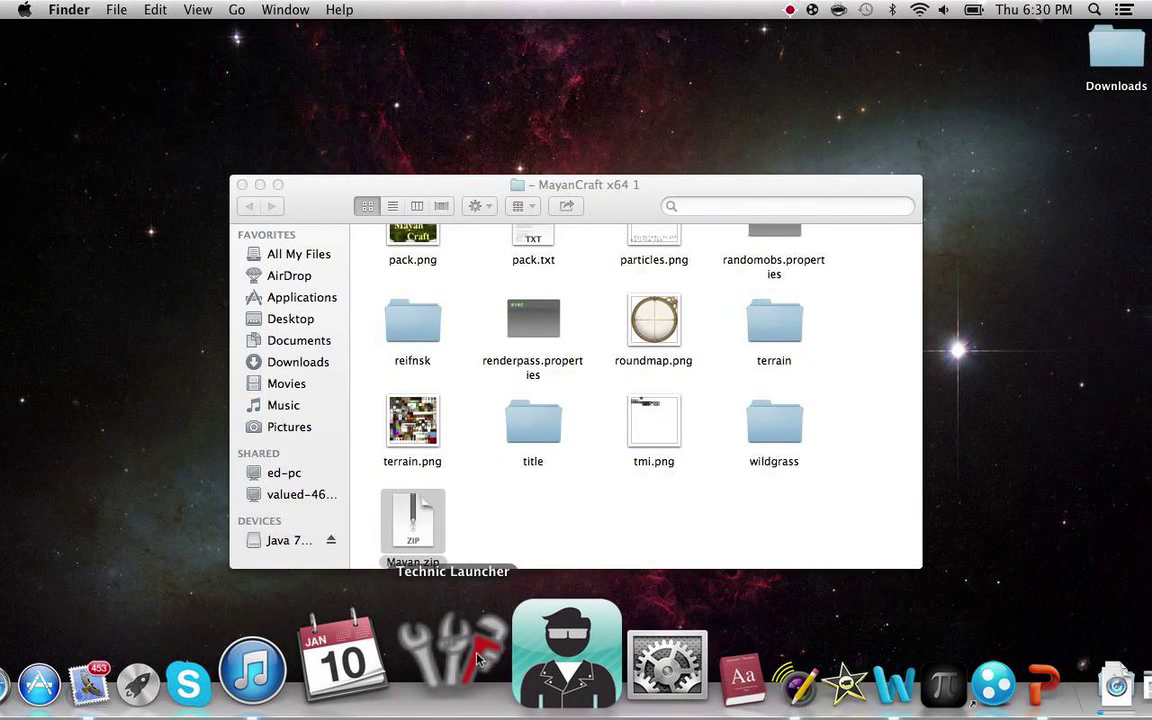
mouse_move(651, 34)
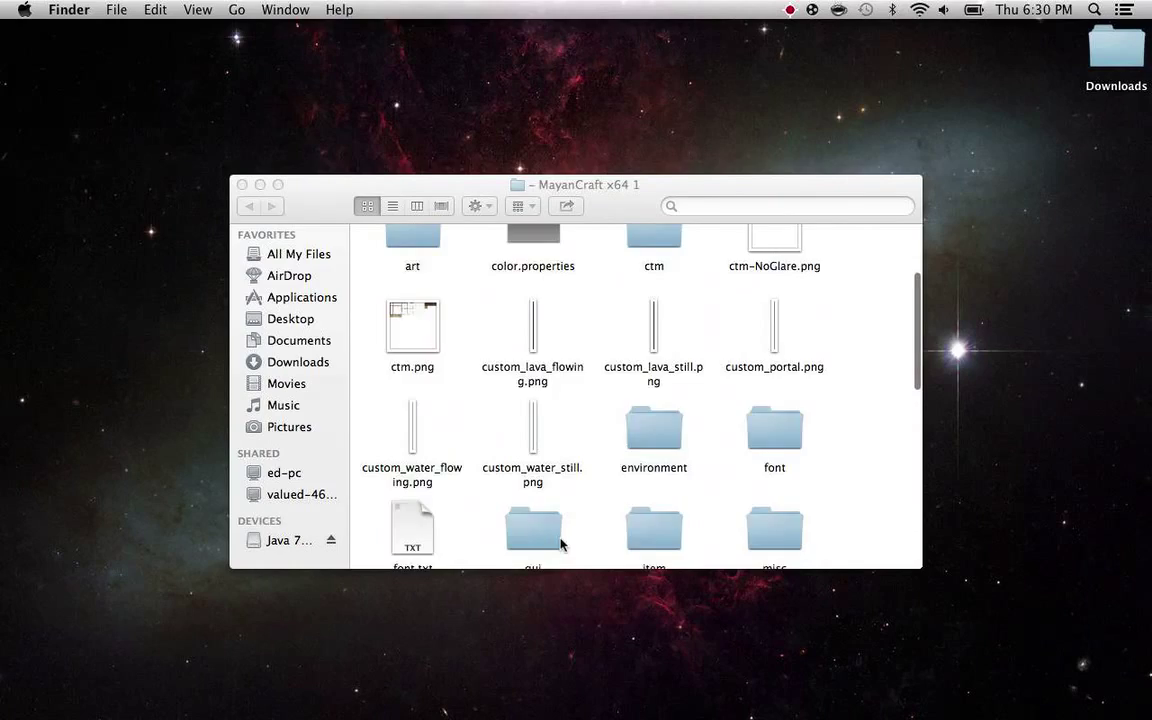
scroll("down", 3)
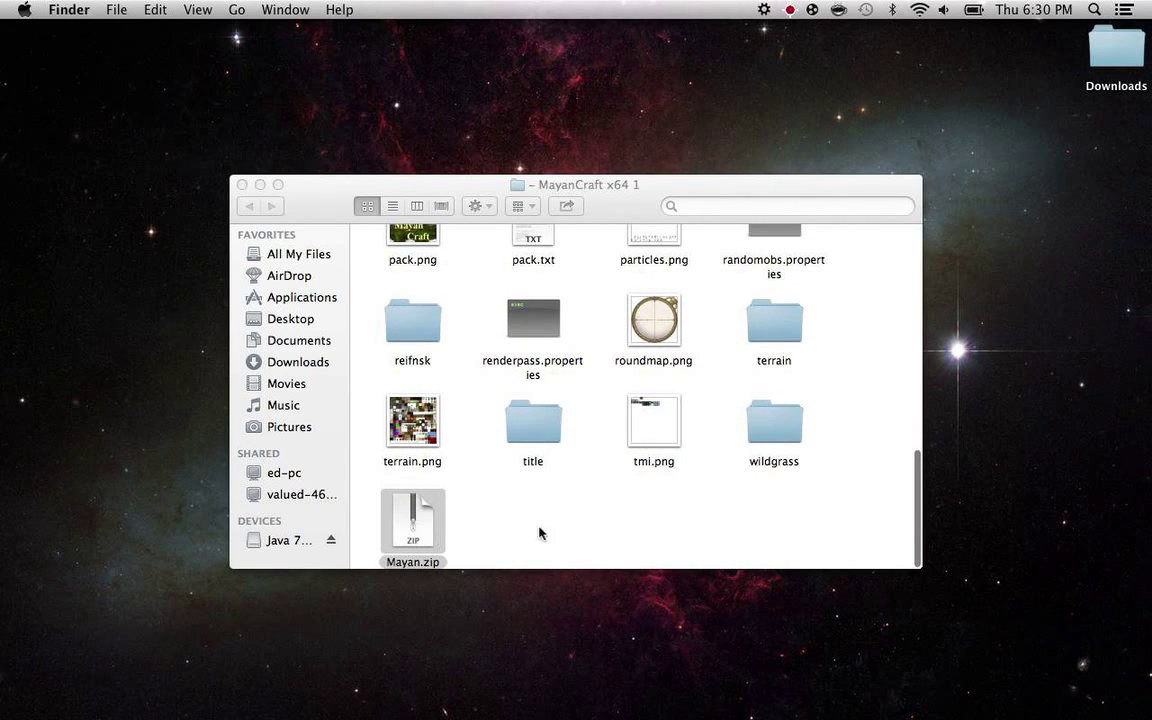
mouse_move(515, 370)
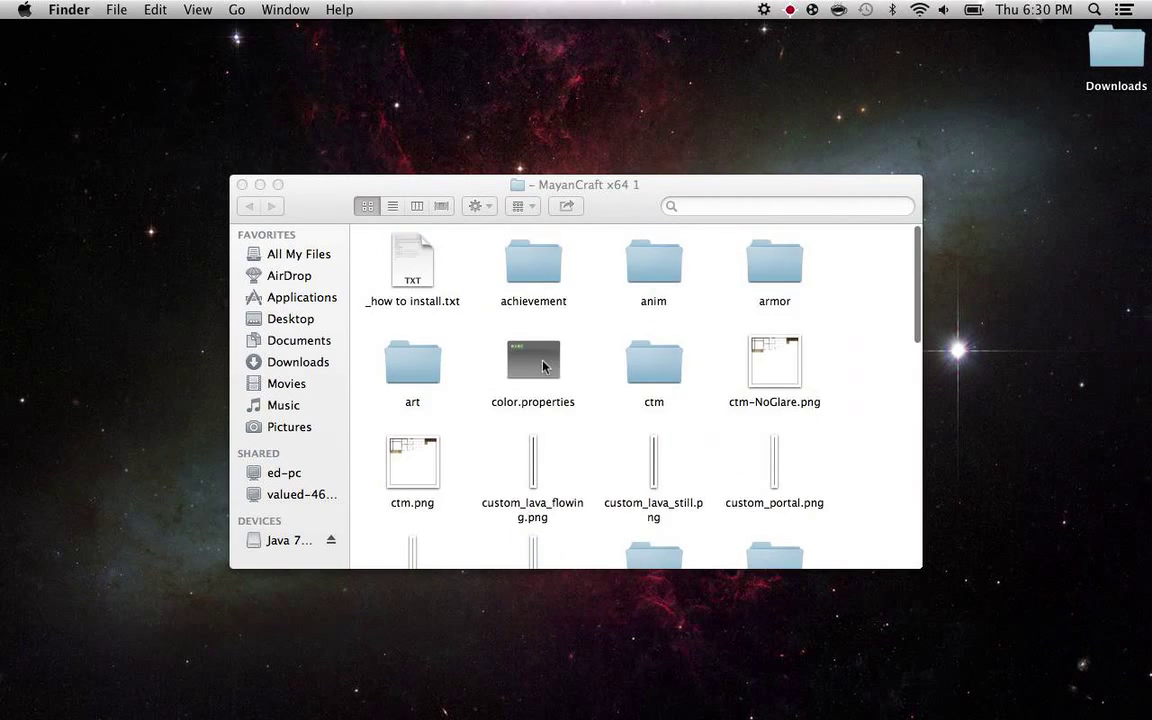
scroll("down", 3)
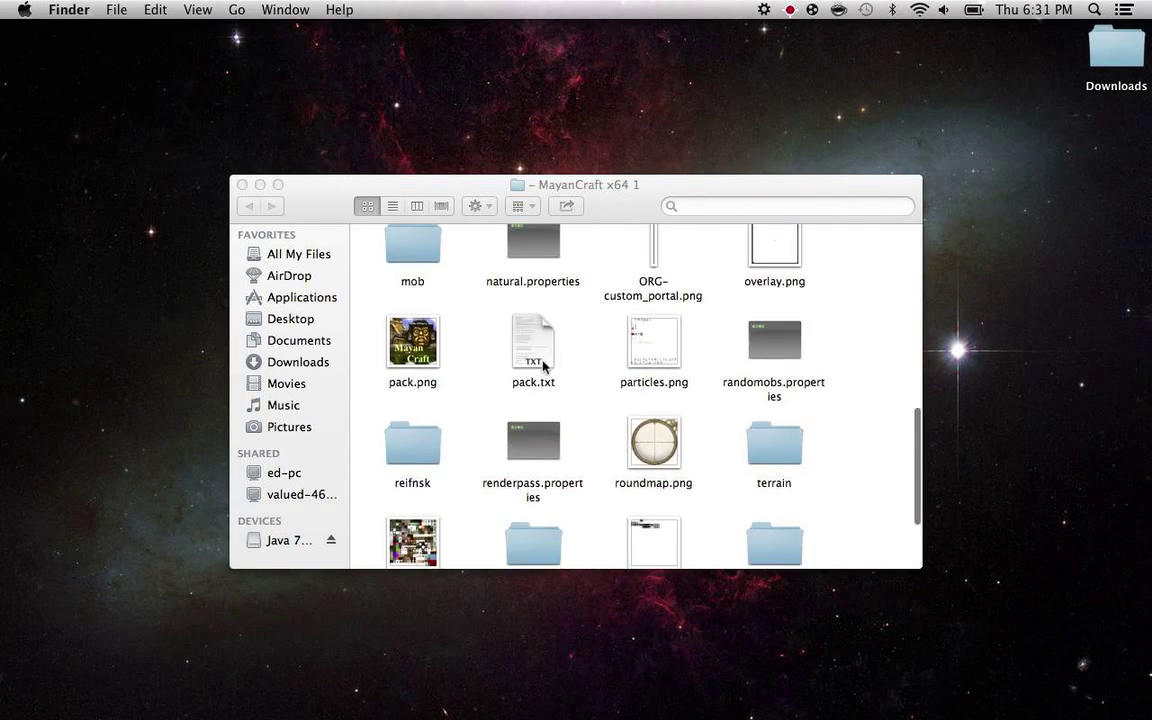
scroll("down", 3)
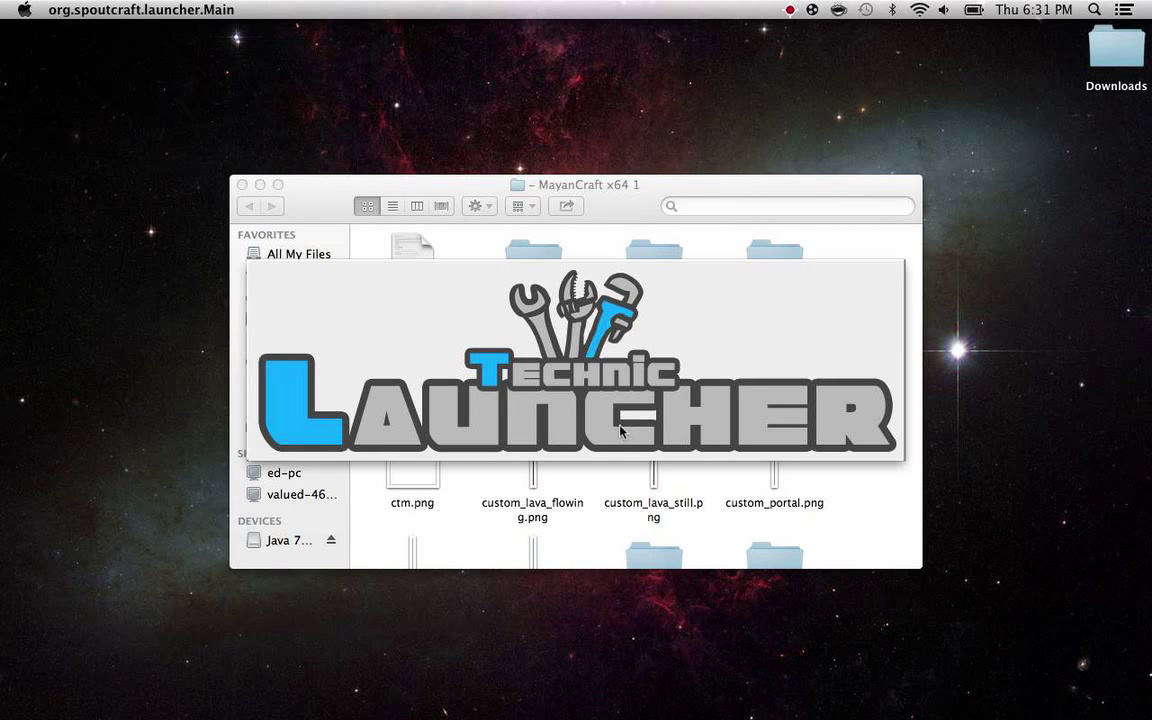
Log in through Technic Launcher and drag the loaded Tekkit window higher.
scroll("down", 3)
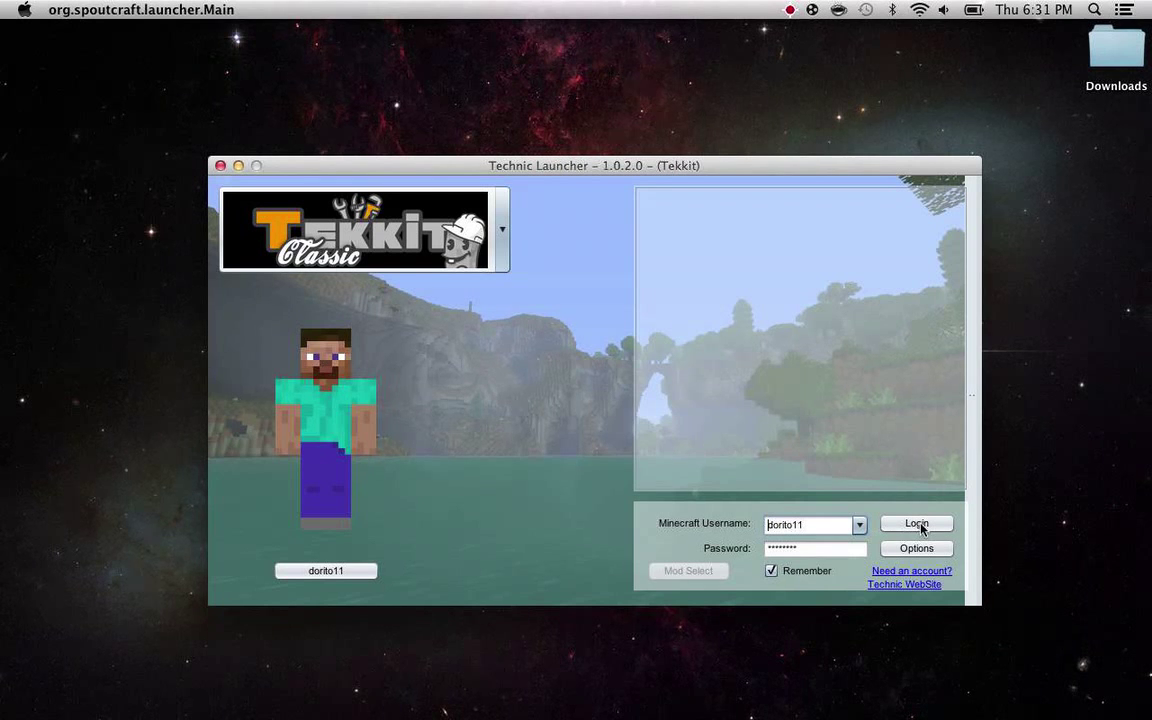
left_click(916, 524)
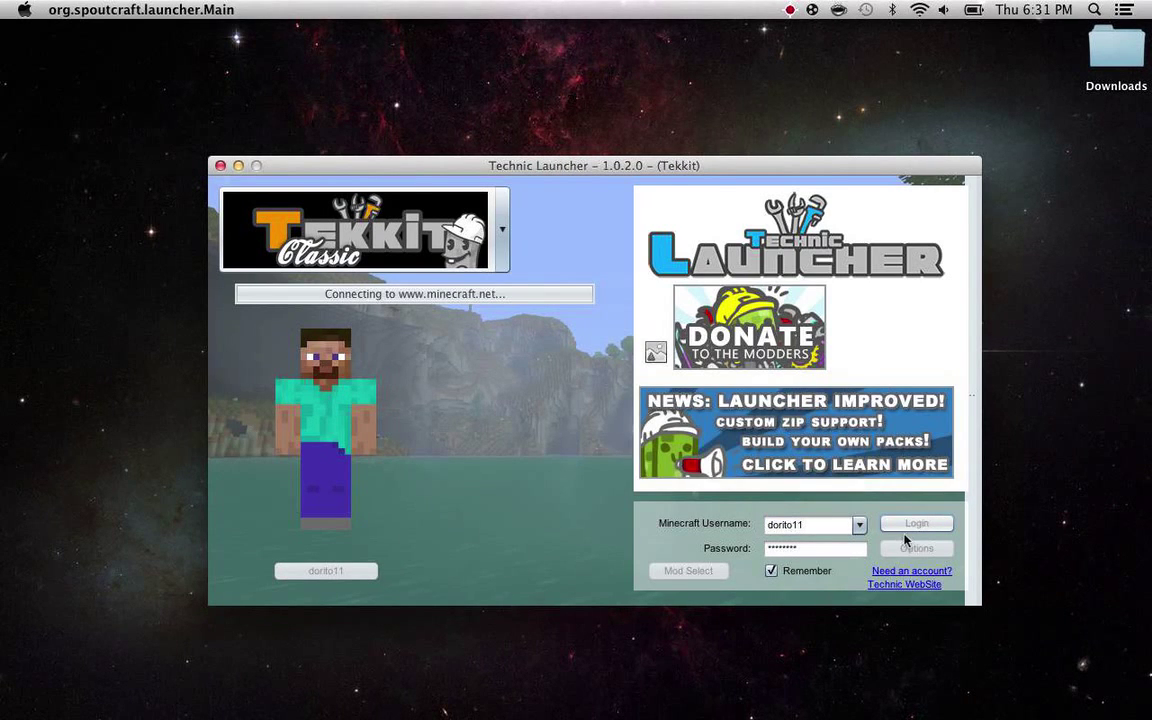
left_click(916, 523)
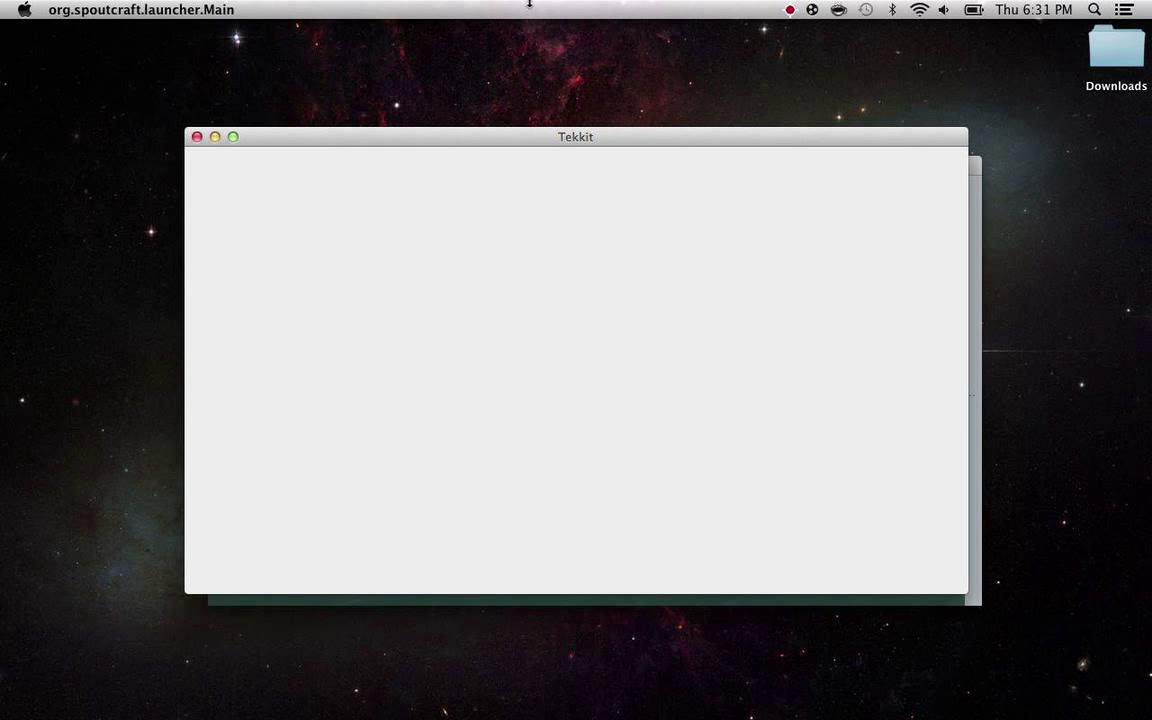
left_click_drag(575, 136, 575, 71)
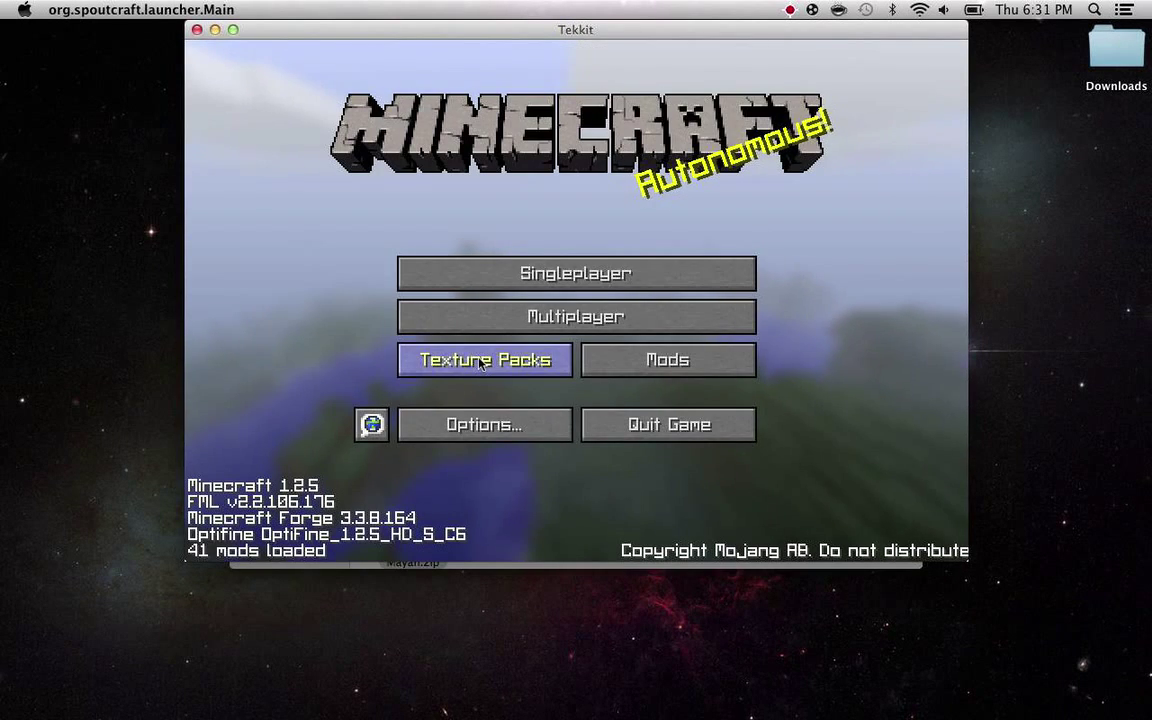
Open Tekkit's Texture Packs menu and scroll the installed pack list.
left_click(484, 359)
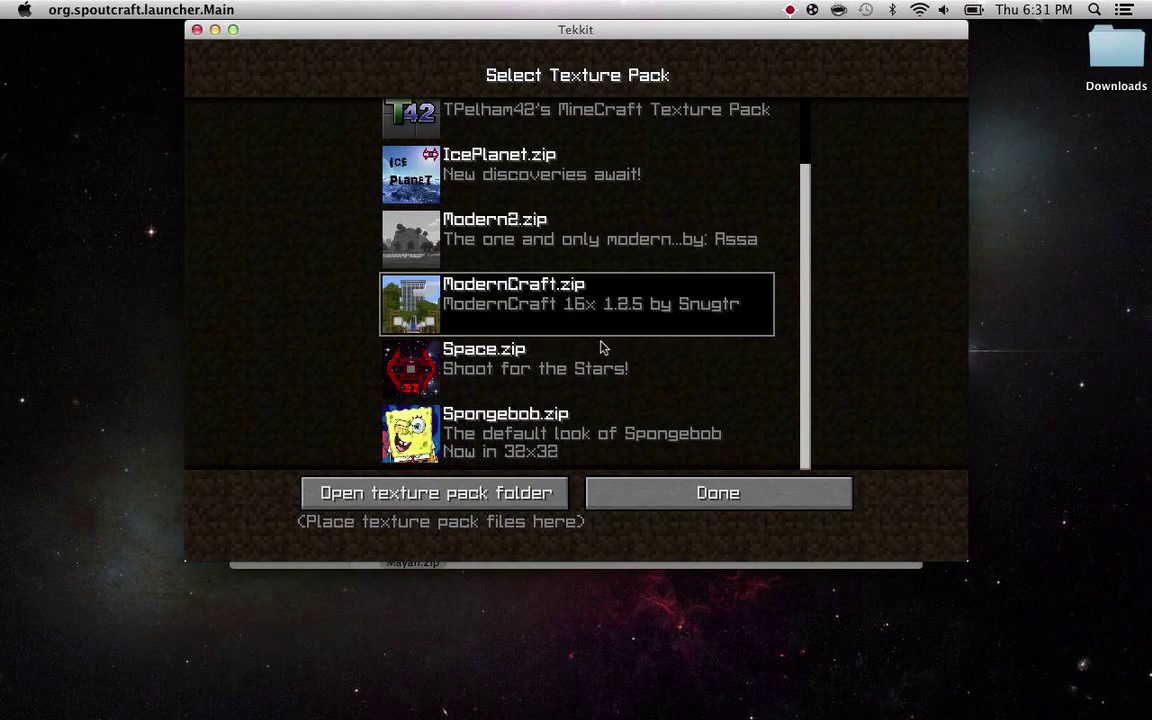
mouse_move(359, 552)
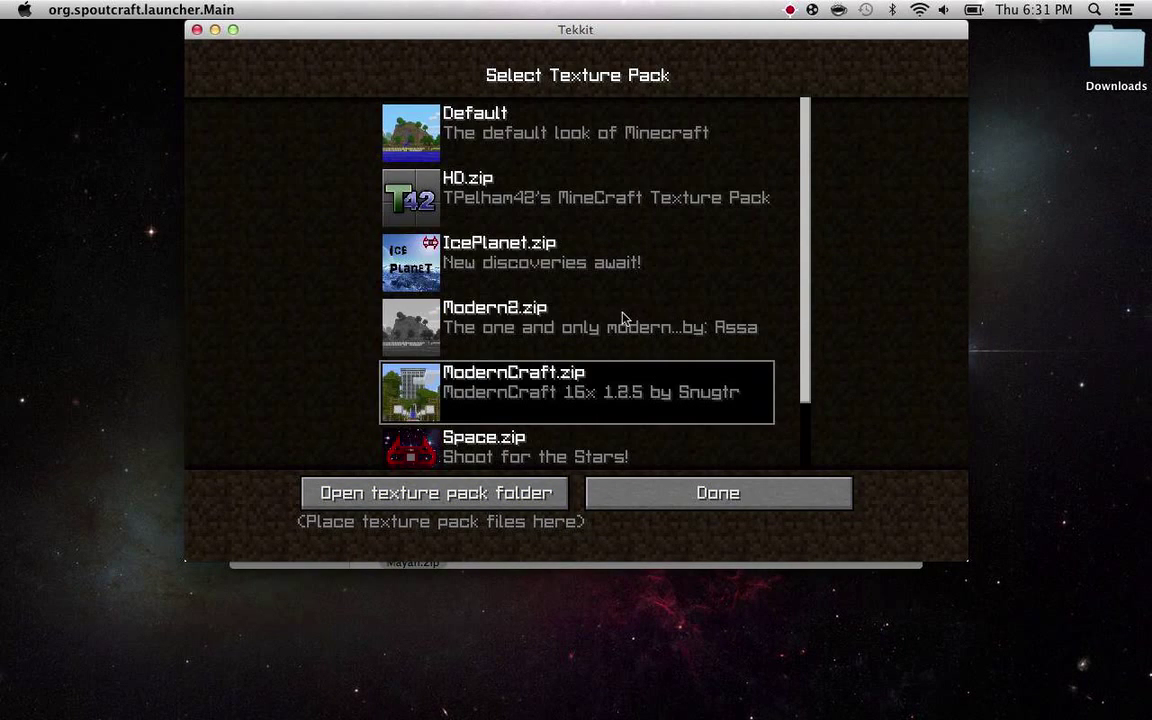
scroll("down", 3)
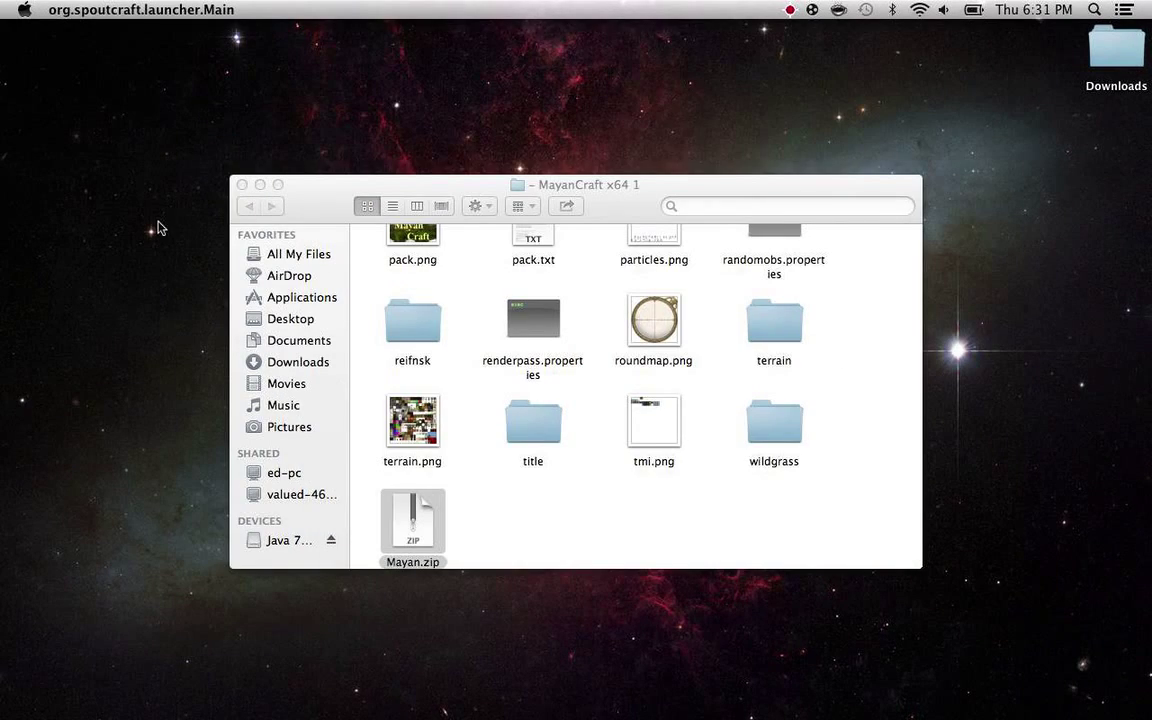
Bring Finder forward and navigate Library > Application Support into the techniclauncher folder.
left_click(258, 184)
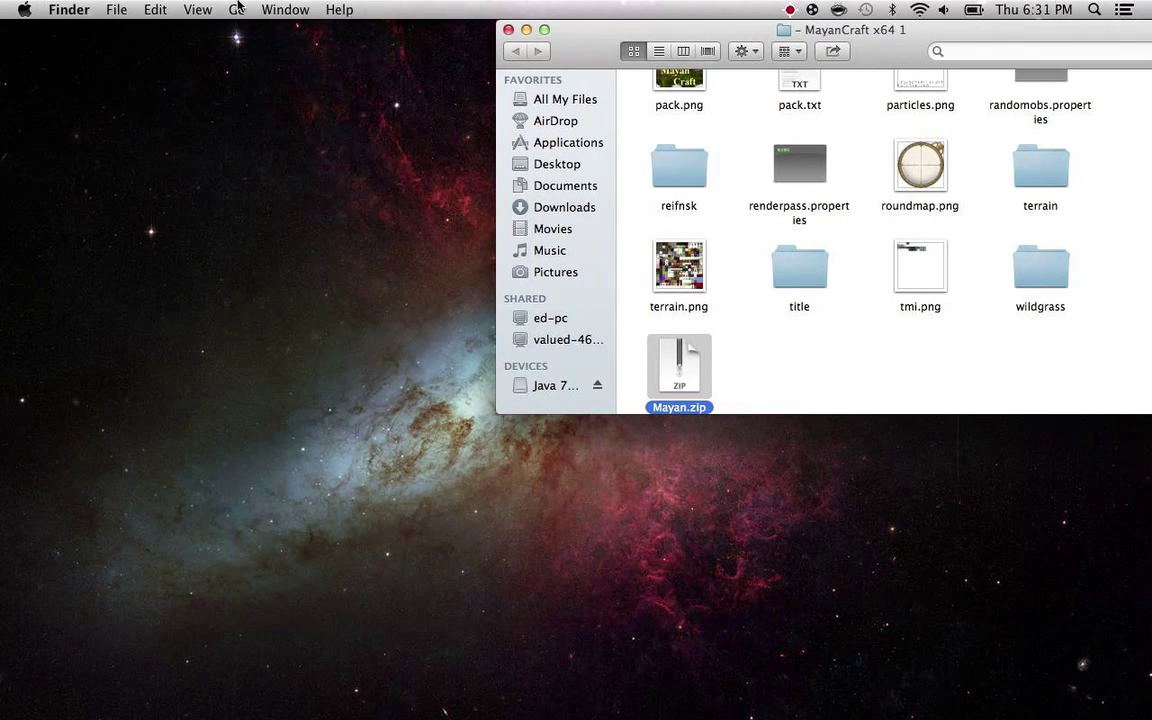
left_click(235, 9)
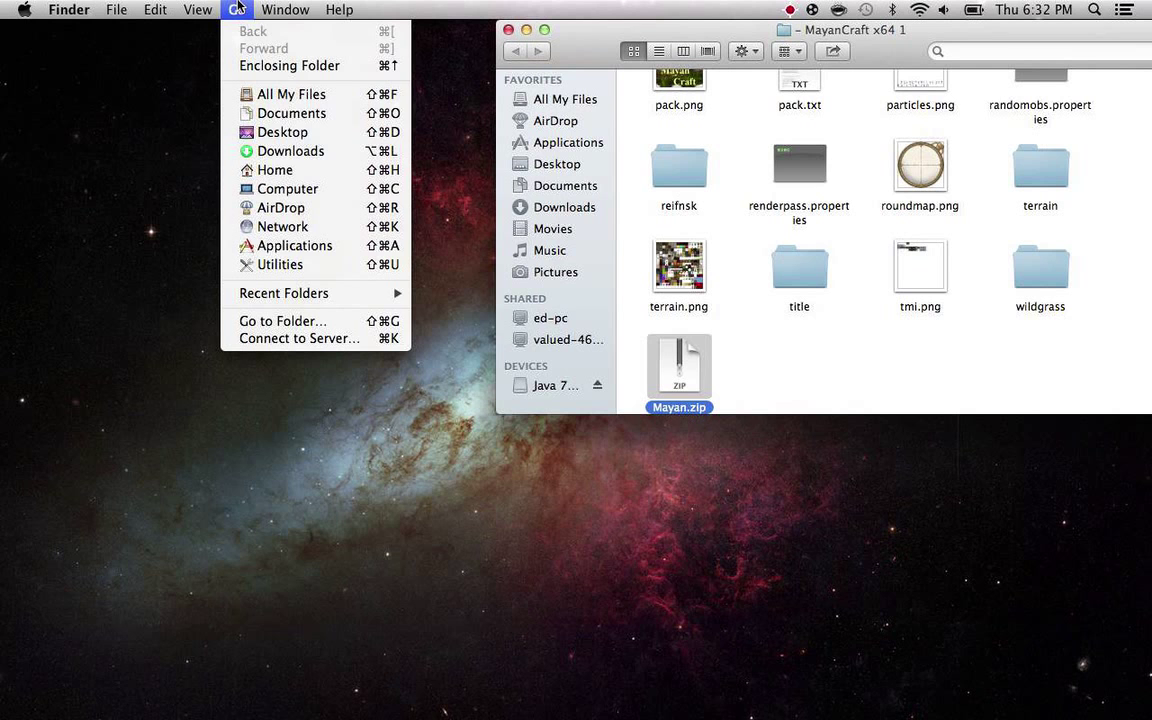
mouse_move(278, 188)
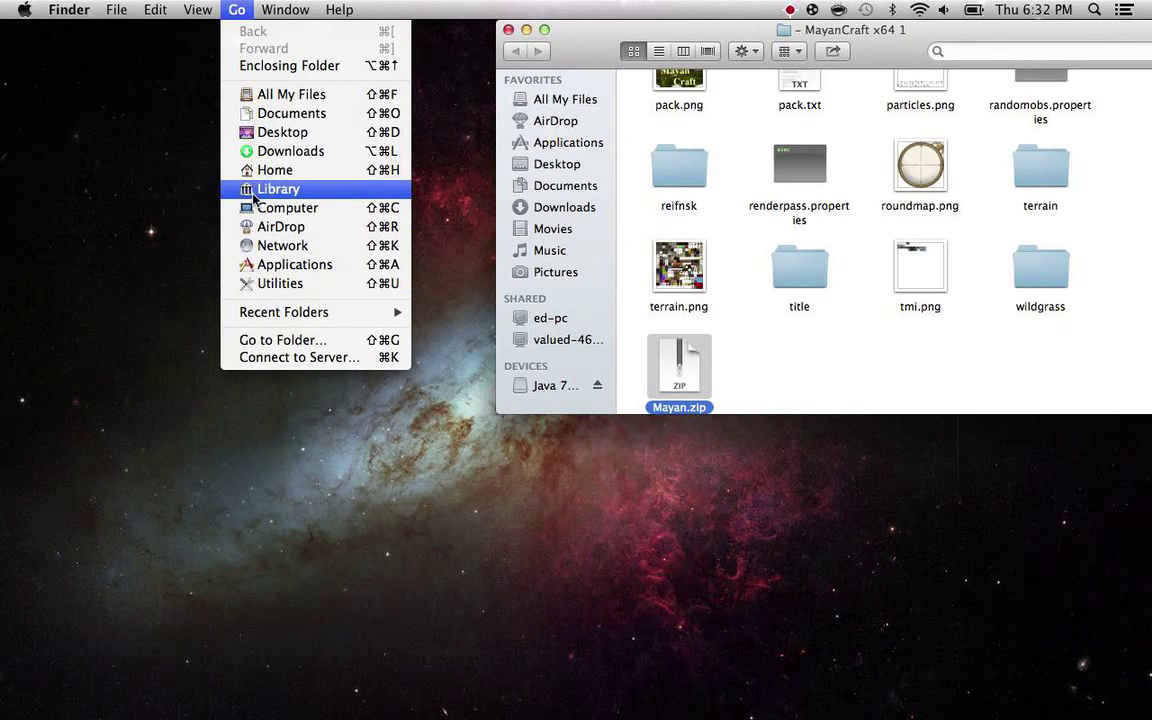
left_click(278, 189)
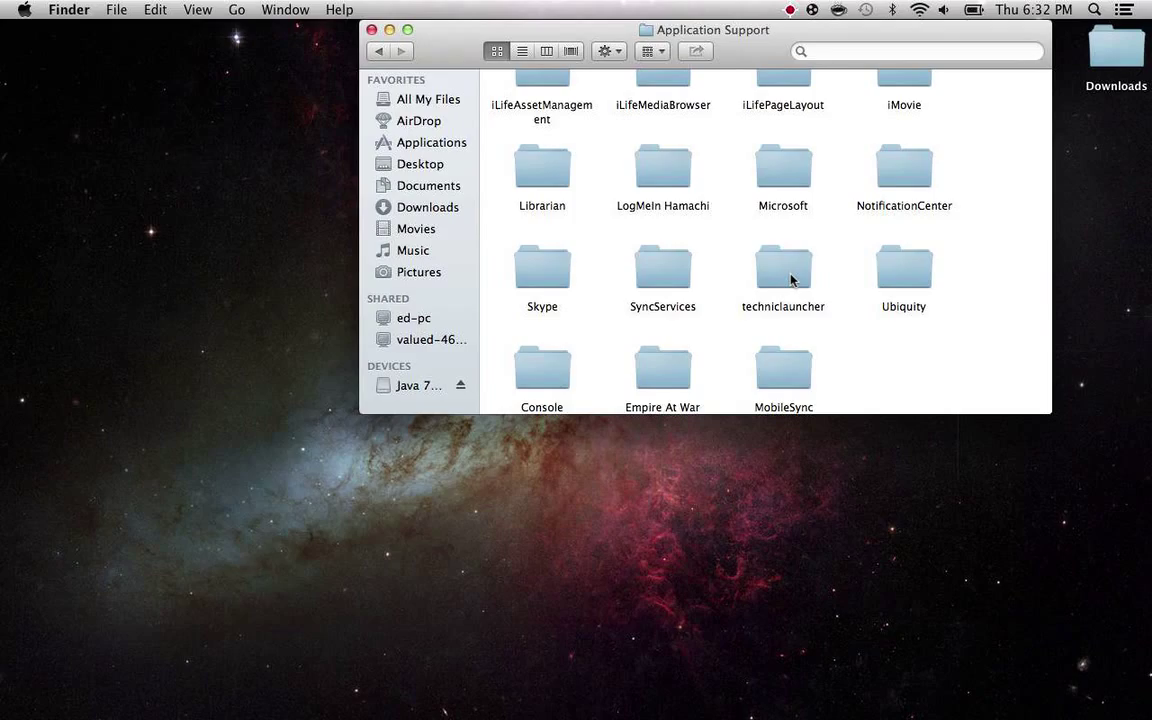
mouse_move(819, 288)
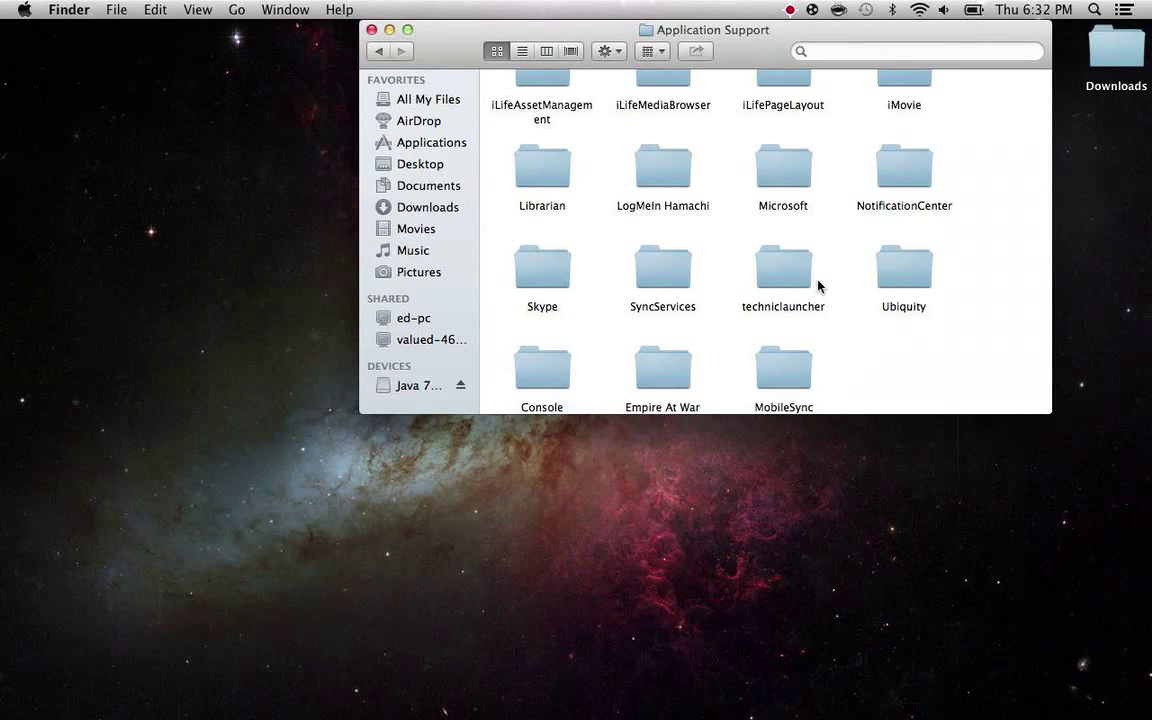
mouse_move(947, 376)
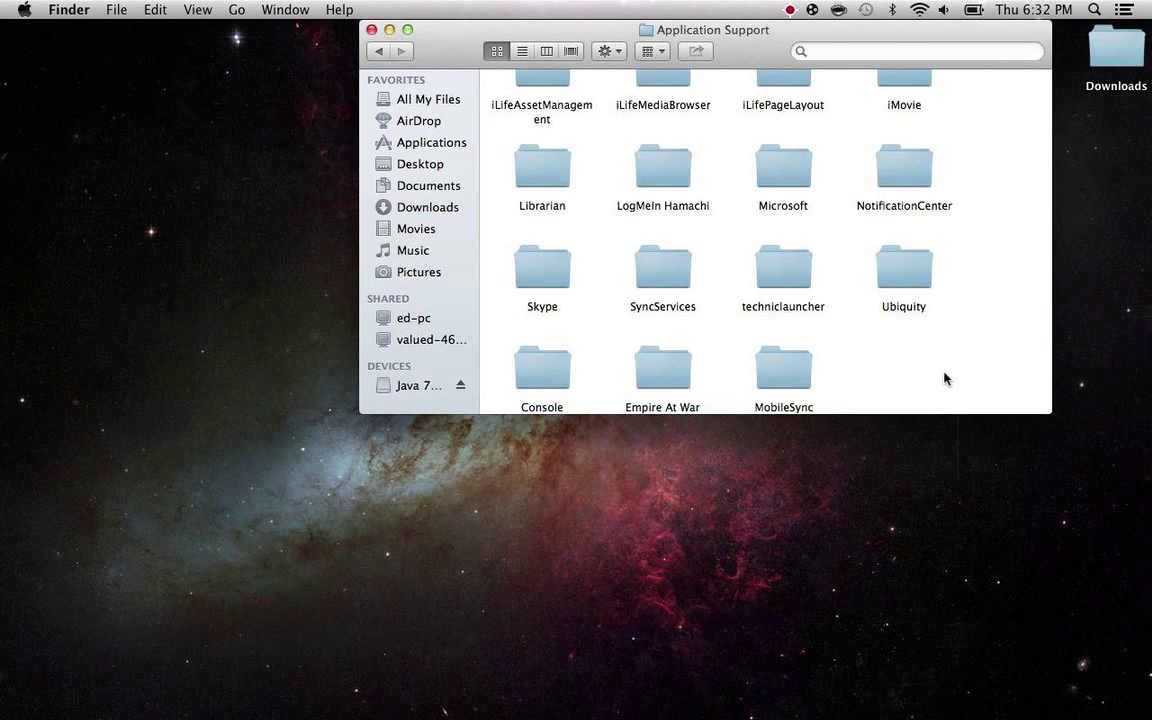
left_click(782, 267)
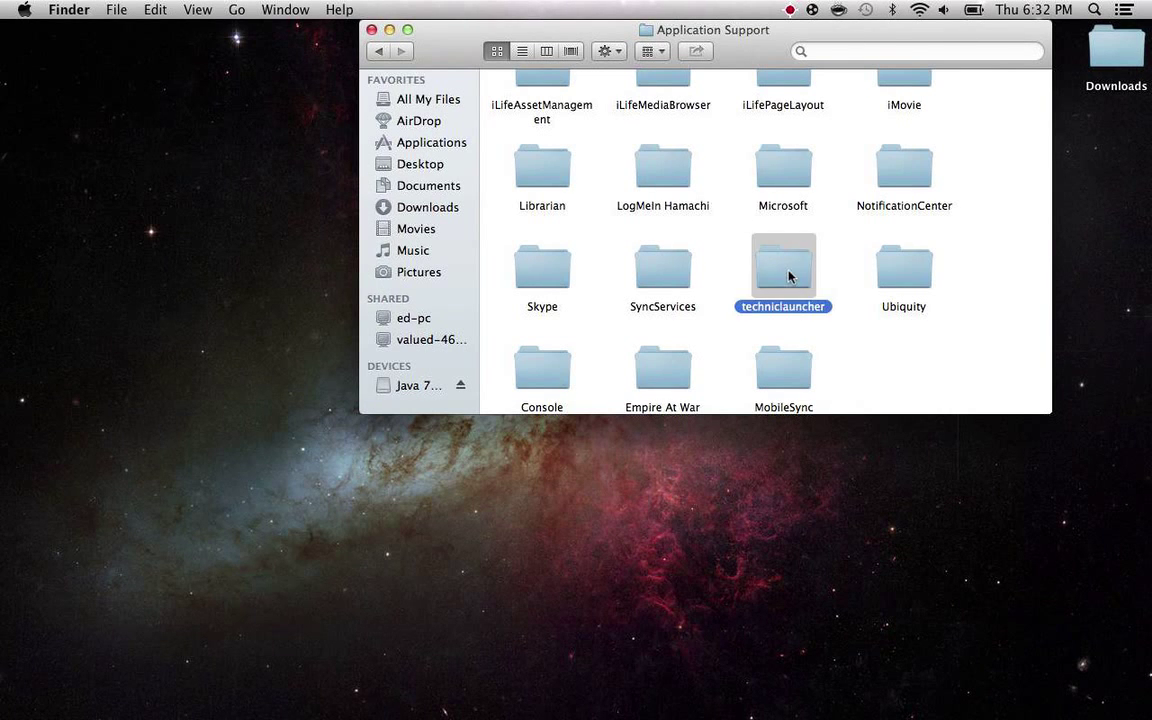
double_click(783, 265)
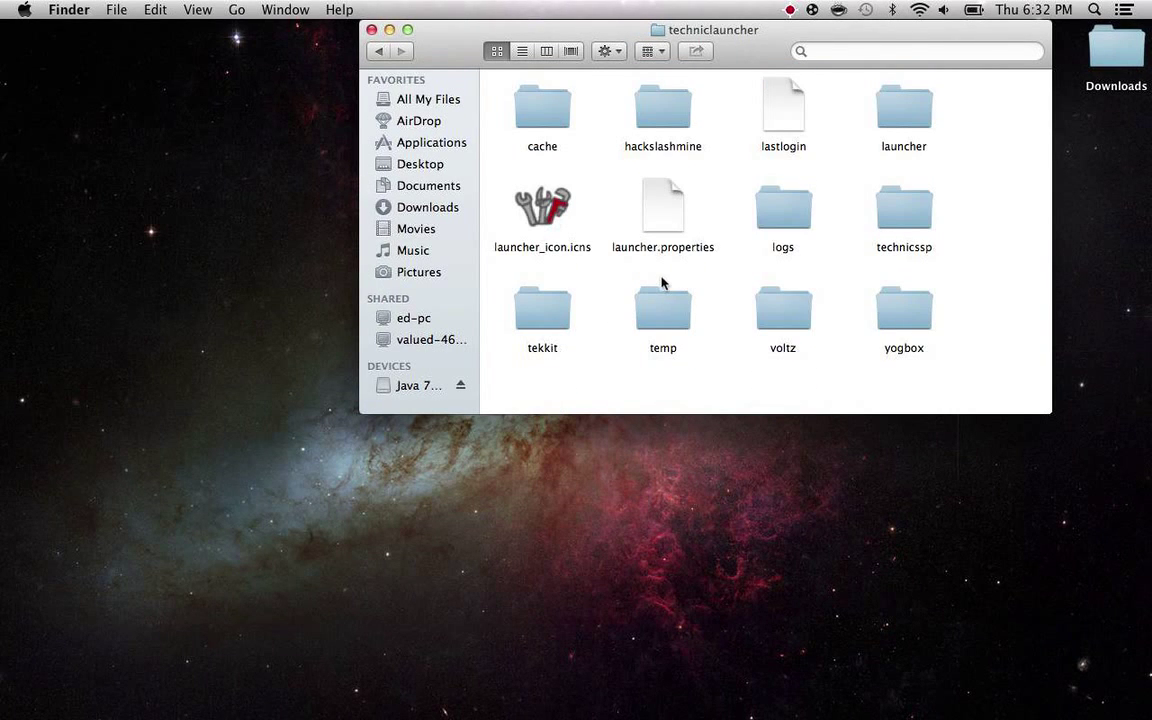
mouse_move(802, 296)
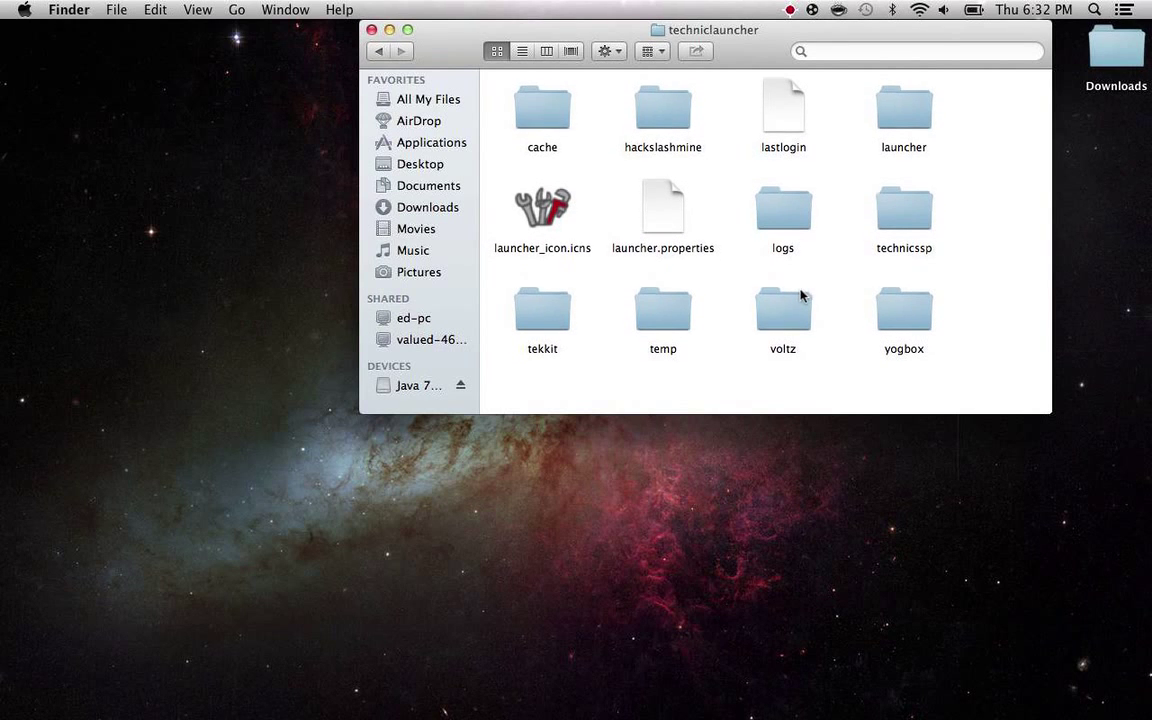
Open the tekkit folder, then its texturepacks subfolder, beside the MayanCraft window.
double_click(541, 307)
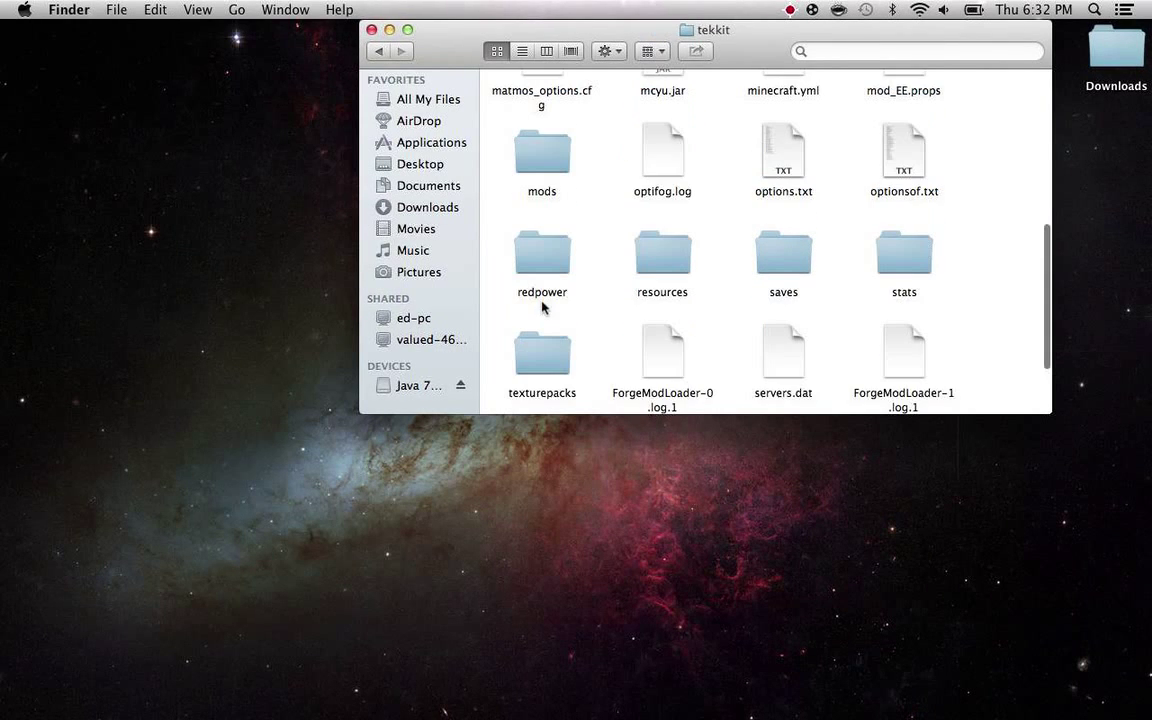
scroll("down", 3)
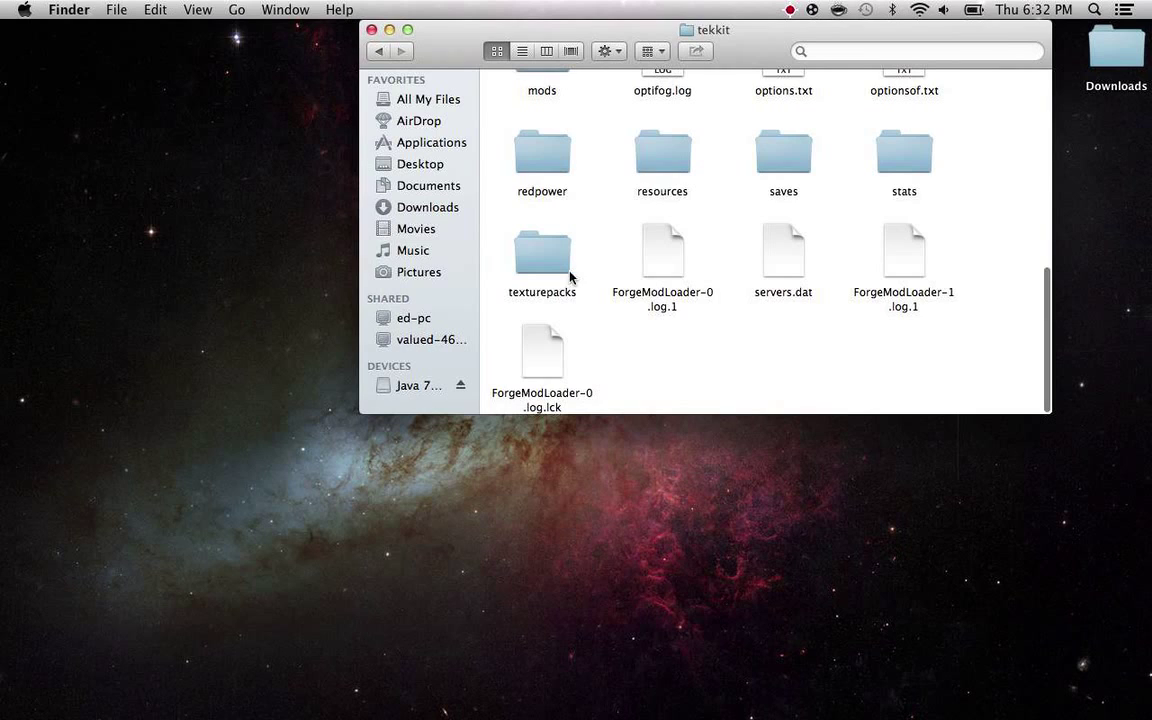
double_click(542, 252)
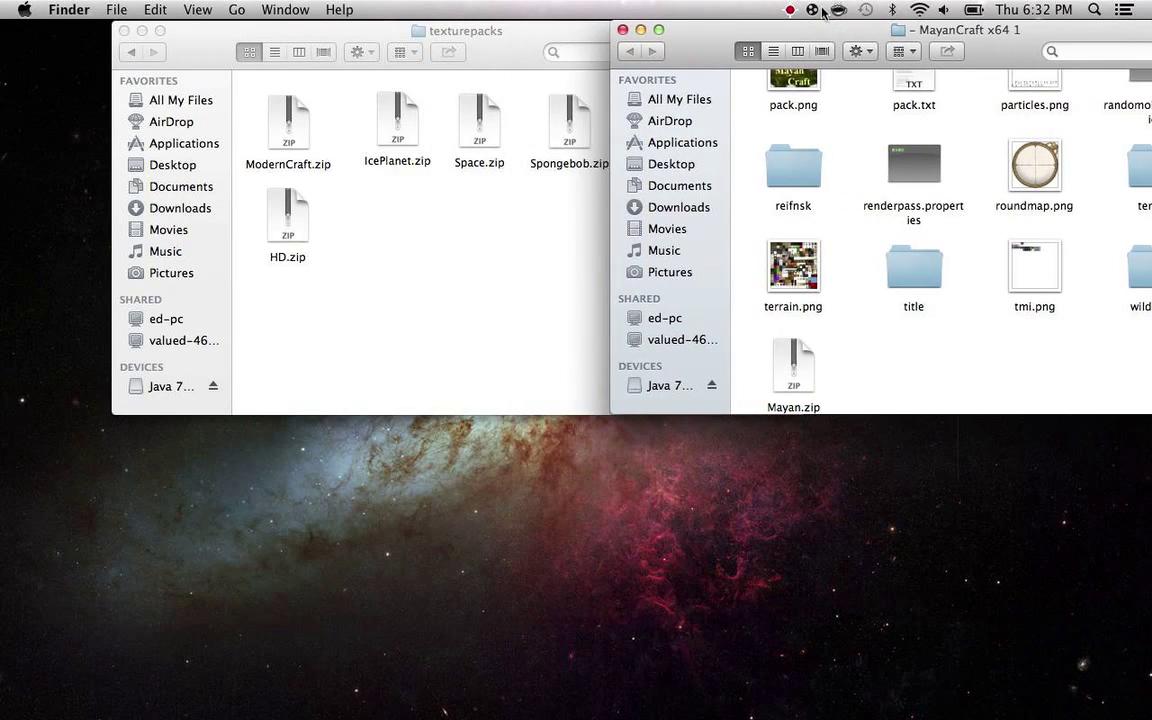
Drag Mayan.zip from the MayanCraft window into Tekkit's texturepacks folder.
left_click_drag(793, 370, 363, 410)
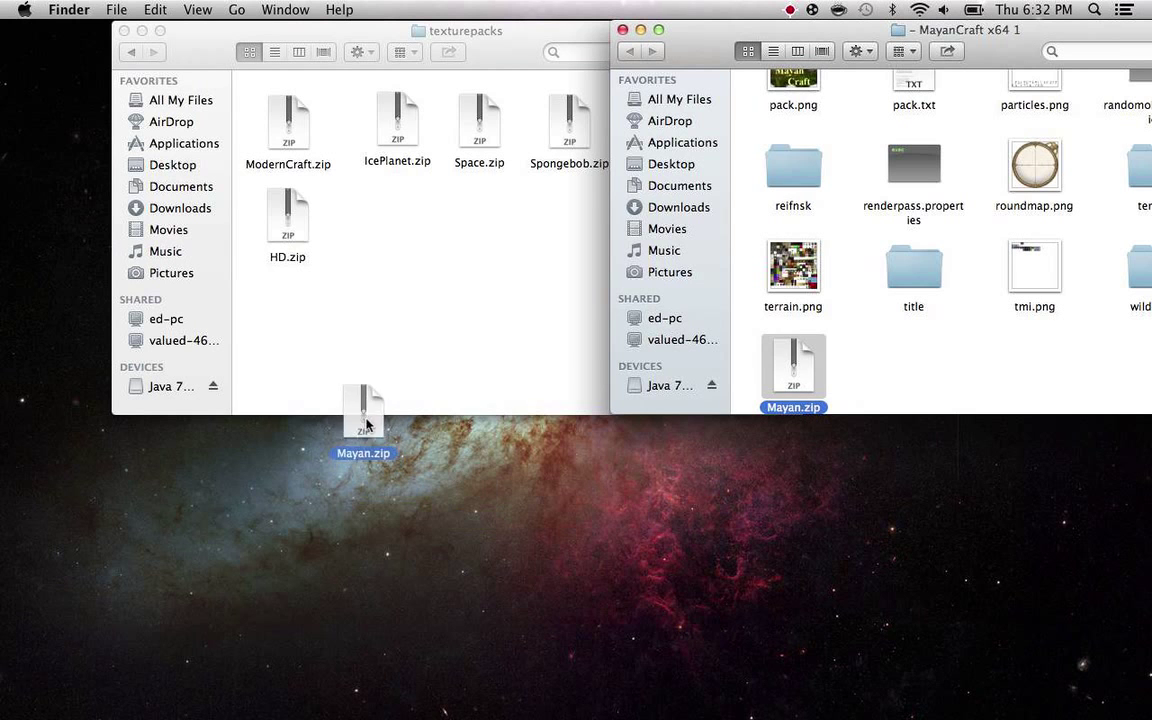
left_click_drag(363, 410, 397, 215)
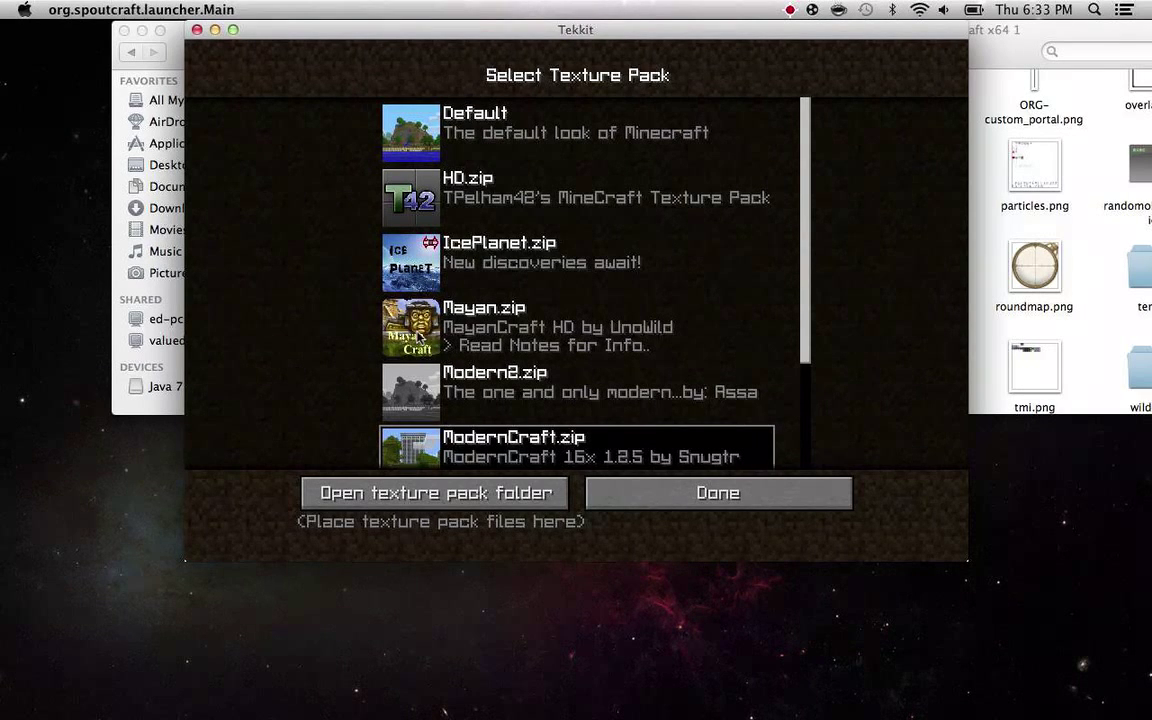
mouse_move(396, 349)
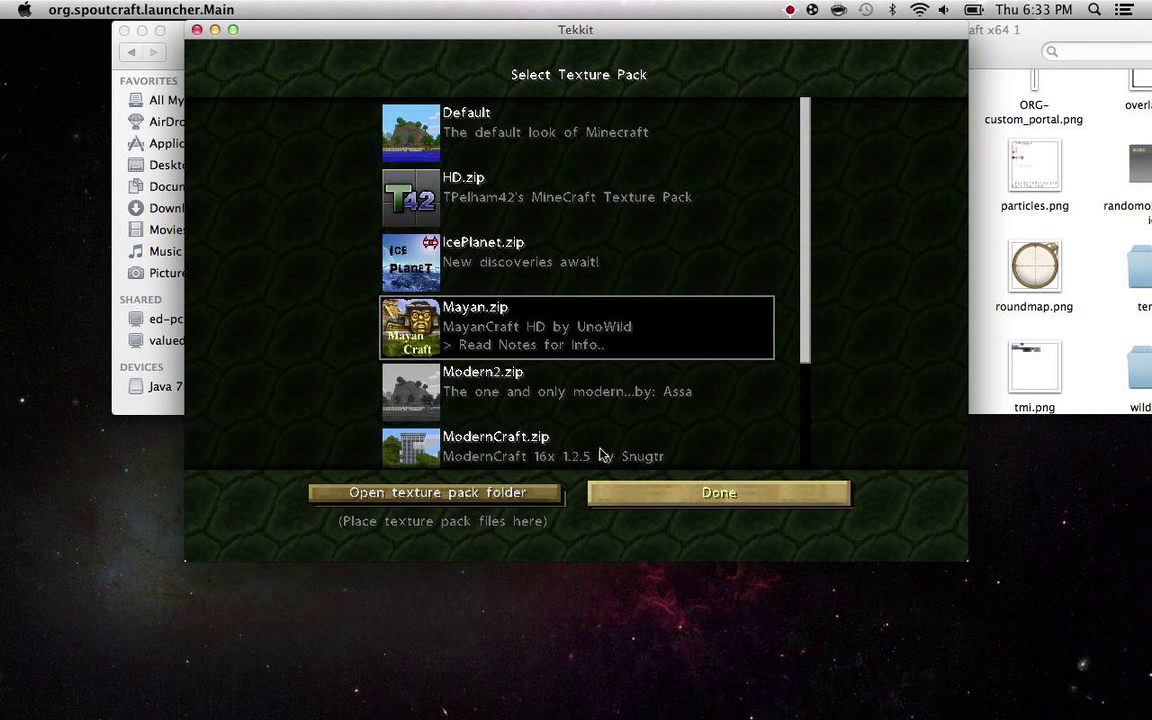
Select the Mayan.zip pack and confirm with Done to apply MayanCraft HD.
left_click(718, 492)
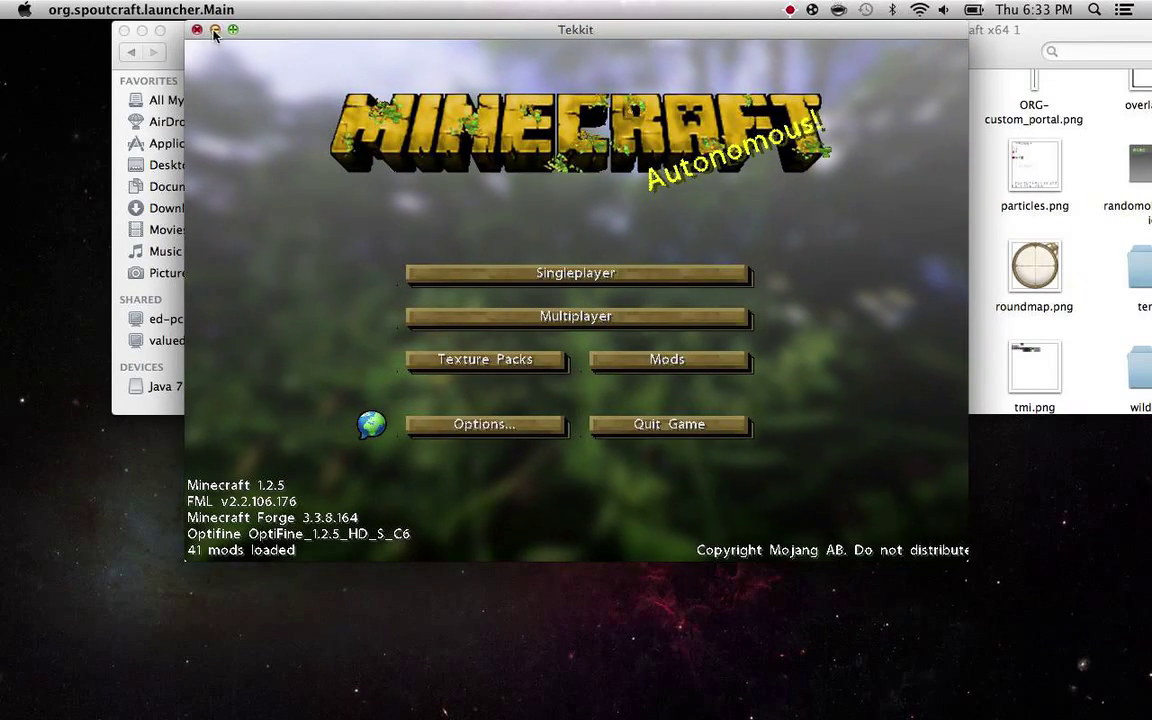
mouse_move(484, 390)
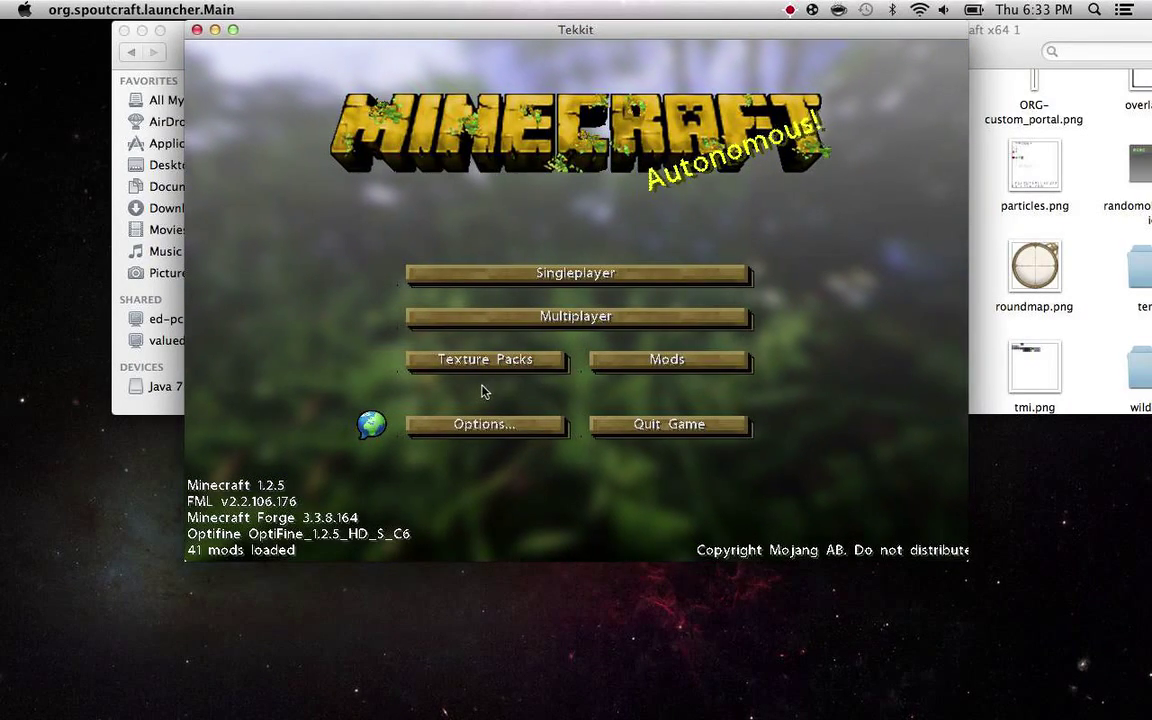